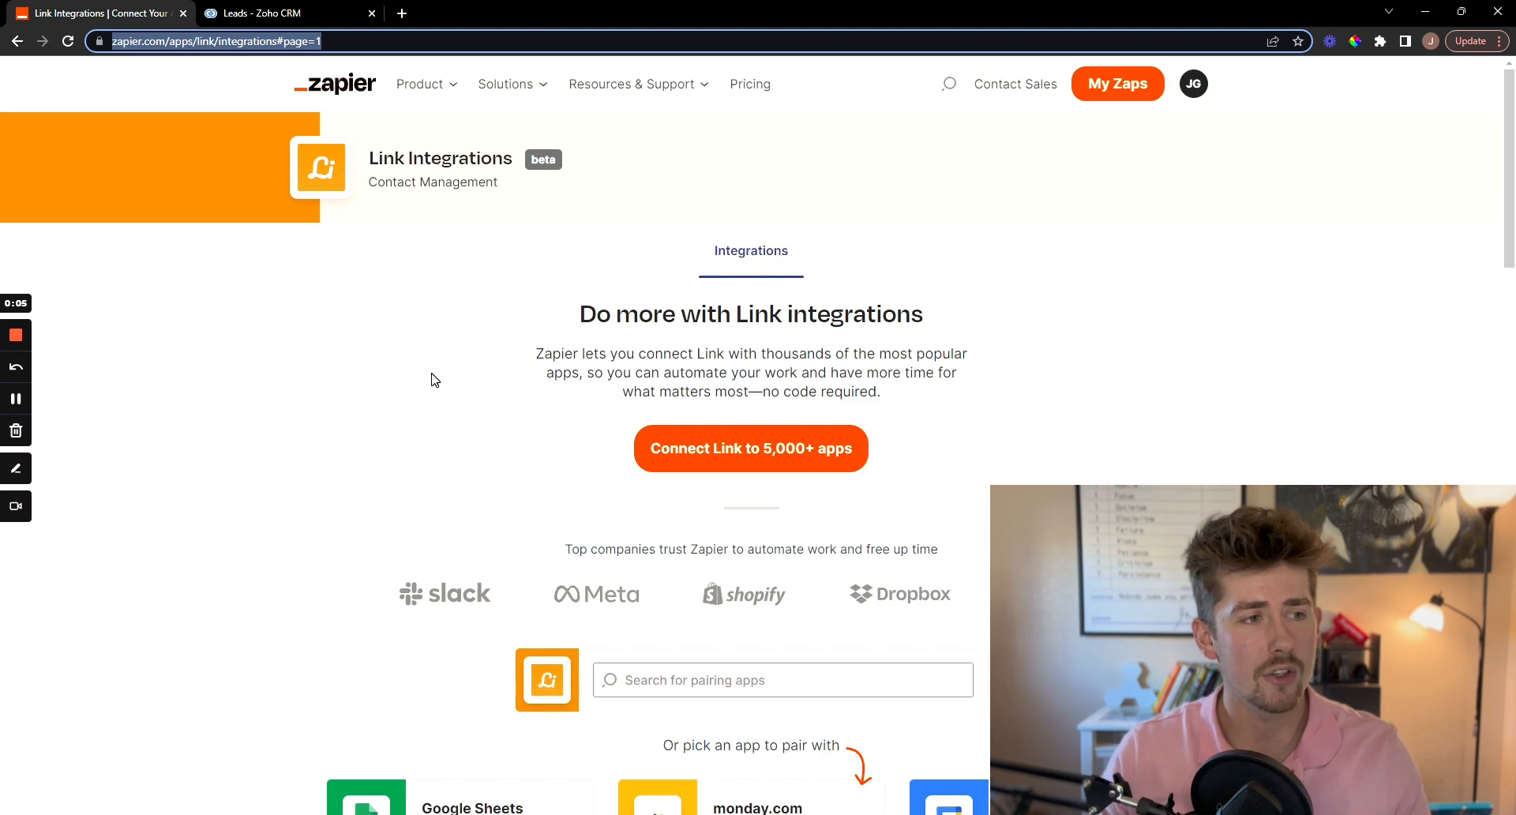
Start a Zap from the 'Add newly-exported connections in Link to Zoho CRM modules' template.
{"action": "scroll", "scroll_direction": "down", "scroll_amount": 3}
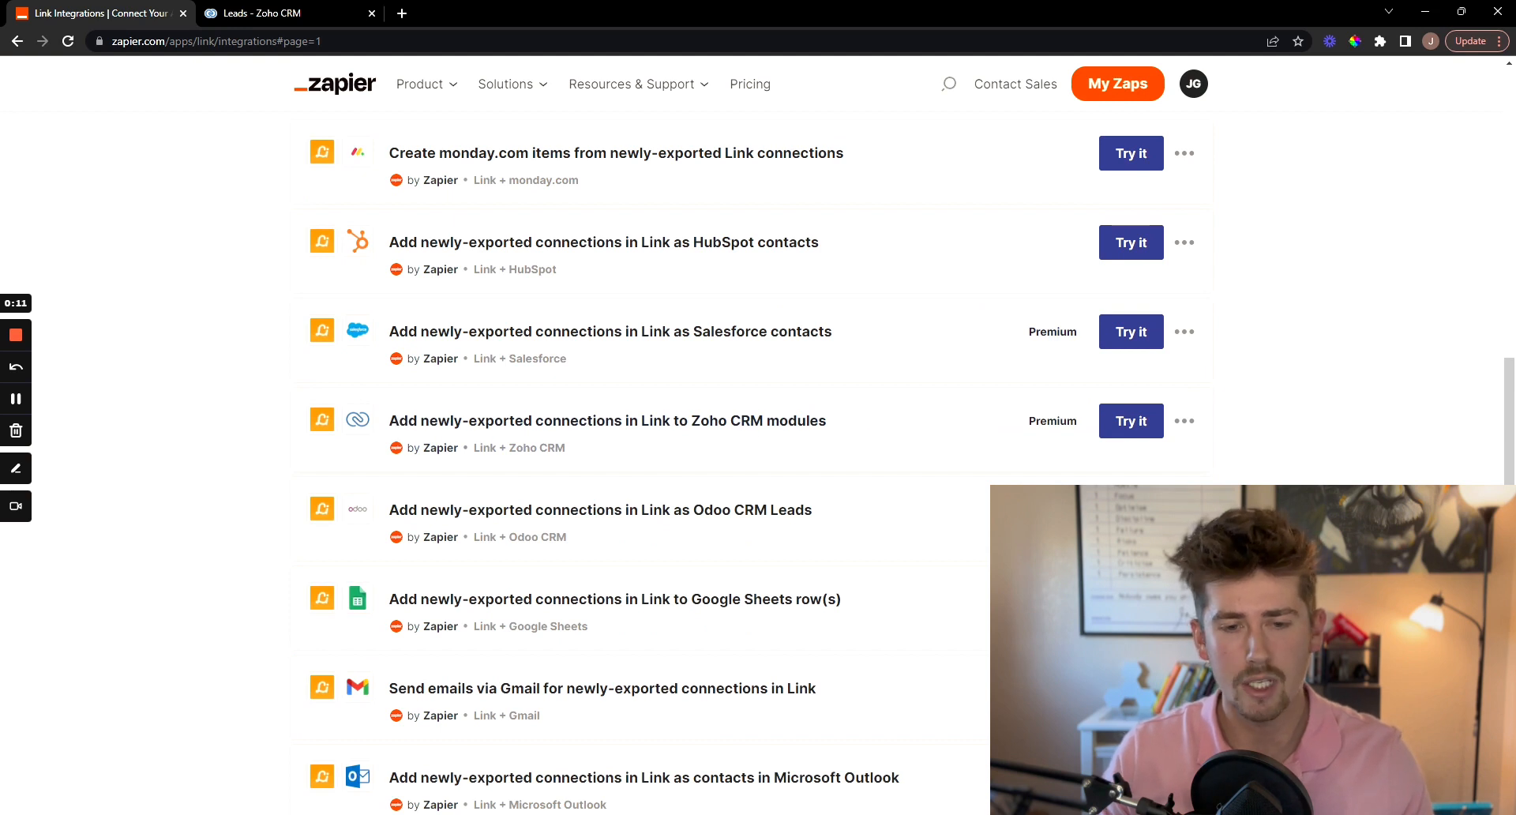
{"action": "left_click", "coordinate": [1129, 421]}
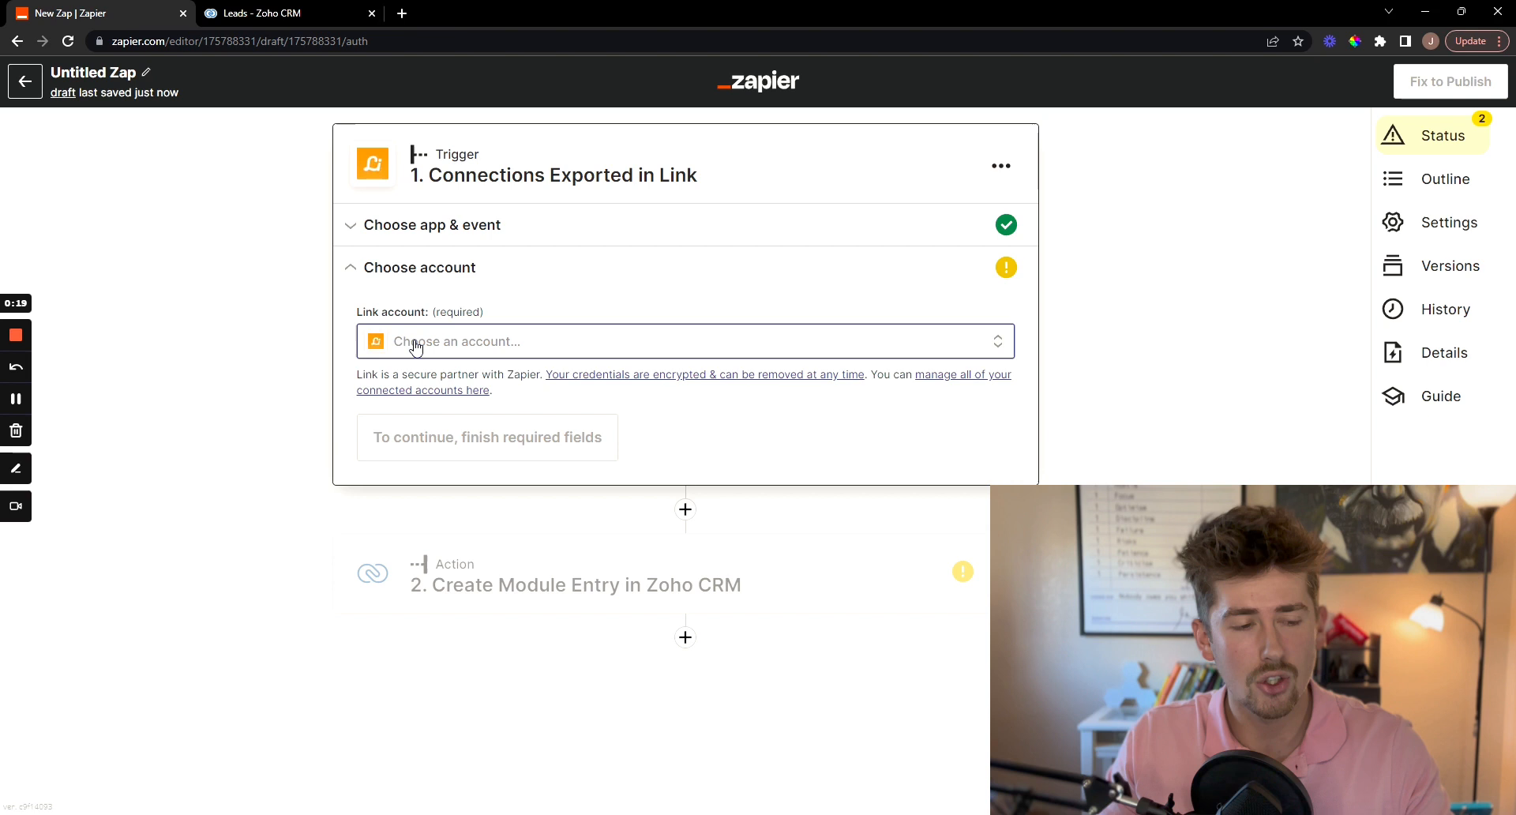
Connect the Link account and test the trigger, confirming Connection B's sample data returns.
{"action": "left_click", "coordinate": [685, 341]}
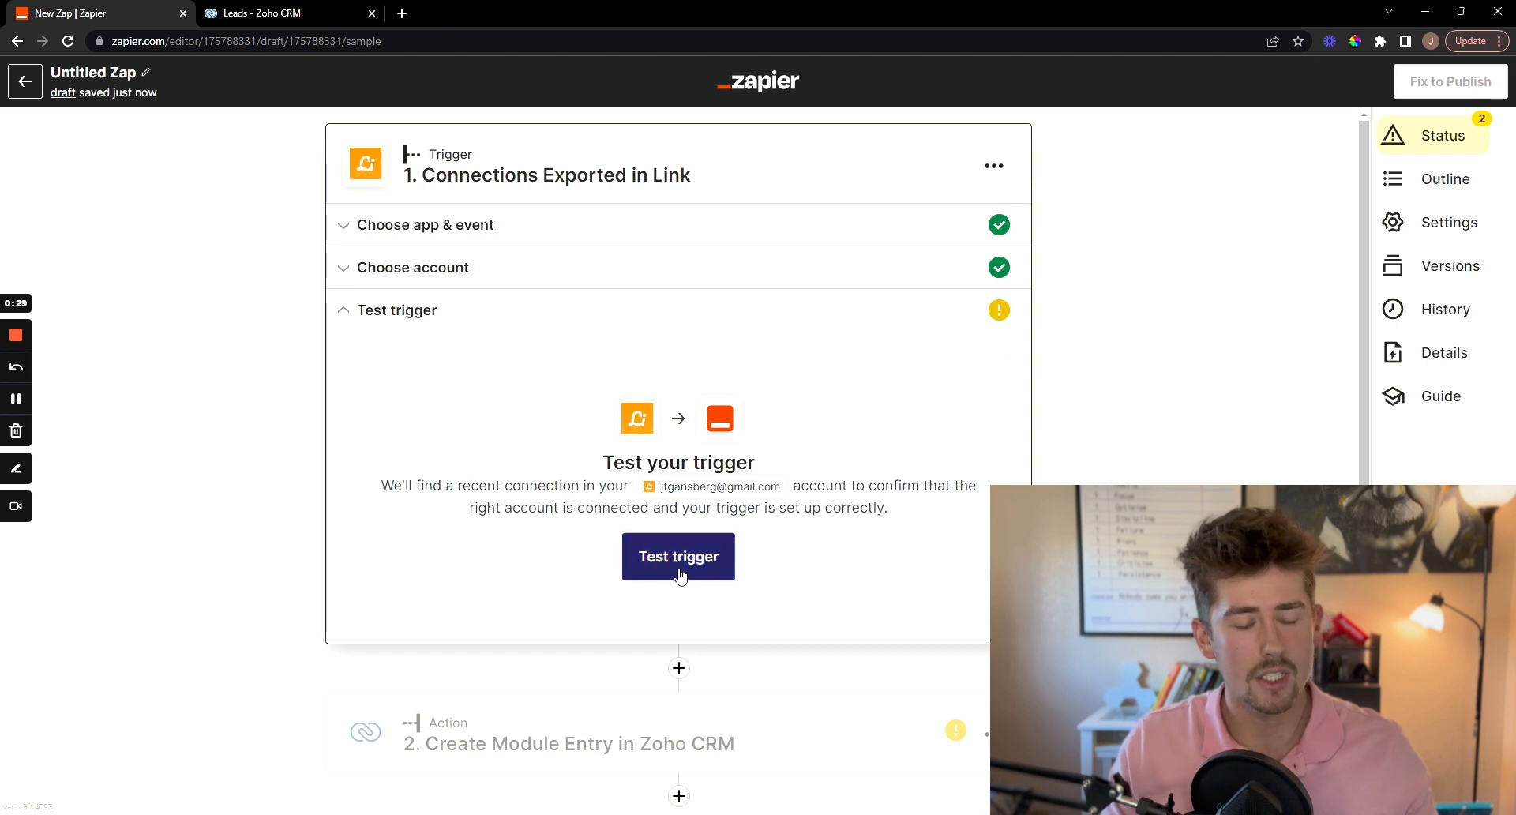
{"action": "left_click", "coordinate": [677, 556]}
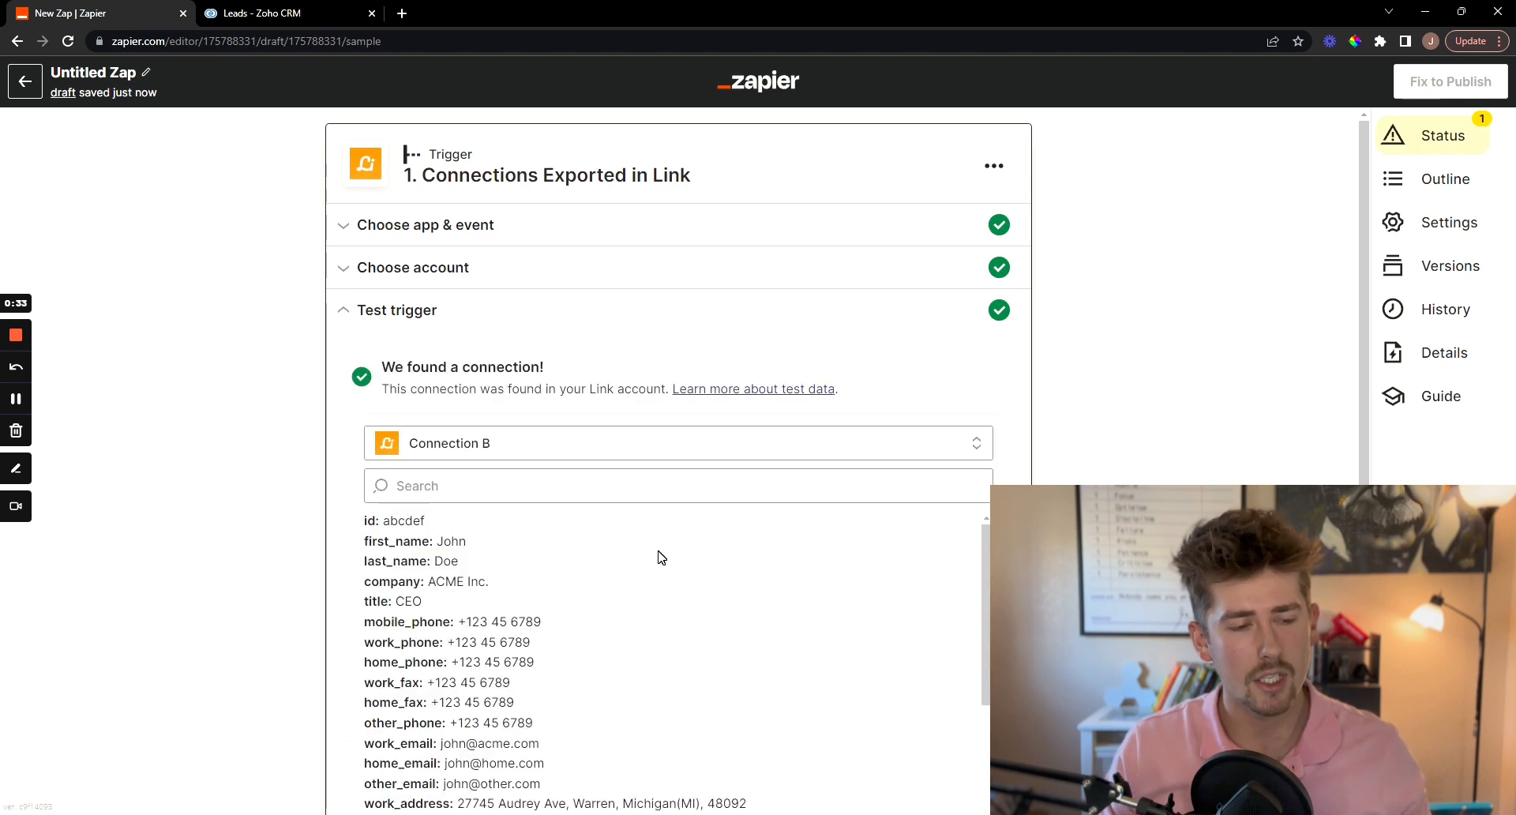
{"action": "scroll", "scroll_direction": "down", "scroll_amount": 3}
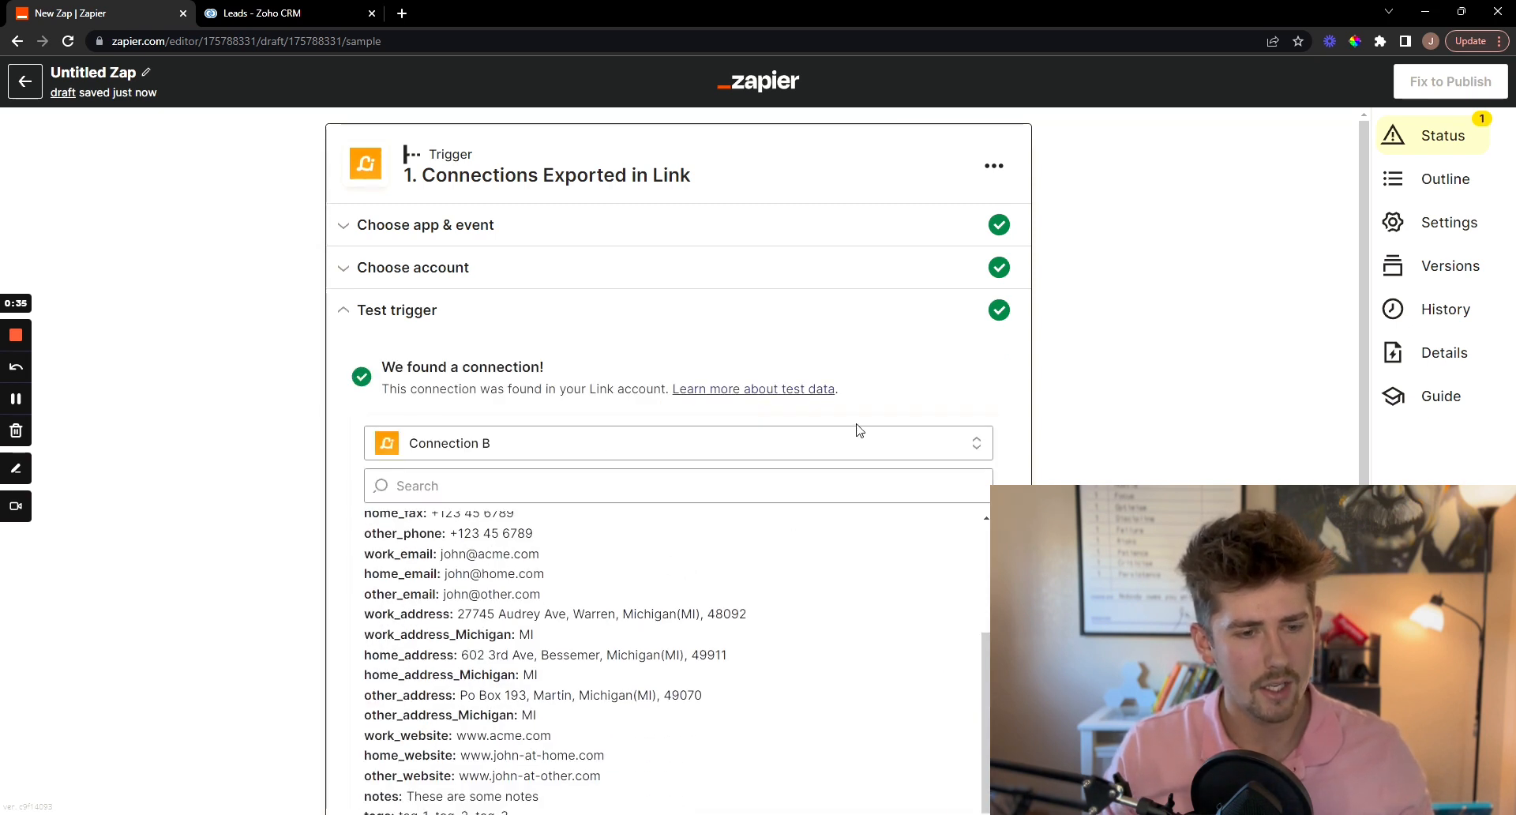
{"action": "left_click", "coordinate": [685, 228]}
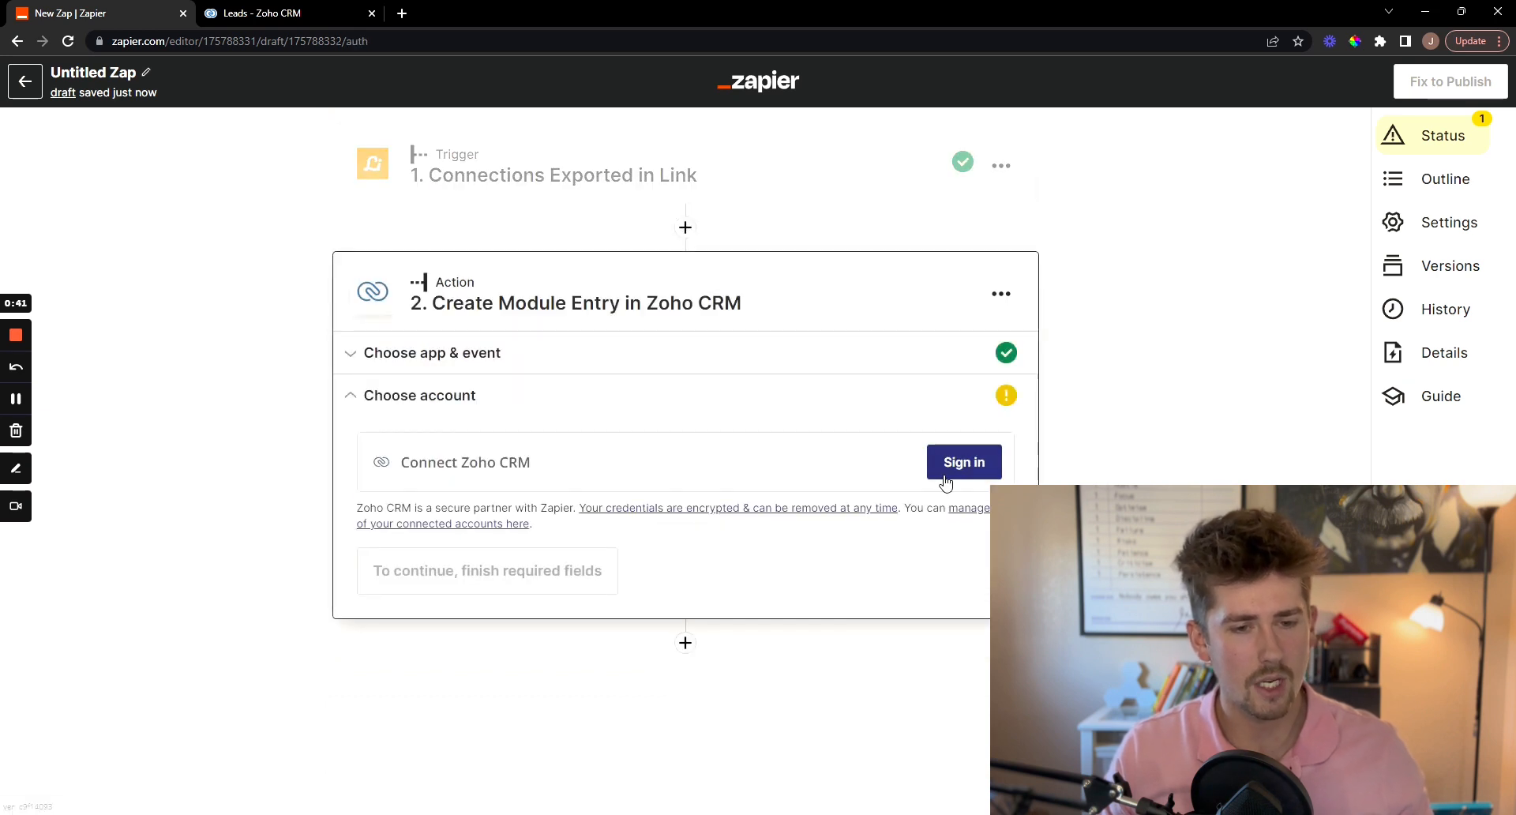
Sign in to Zoho CRM on the zoho.com domain and grant Zapier access.
{"action": "left_click", "coordinate": [963, 462]}
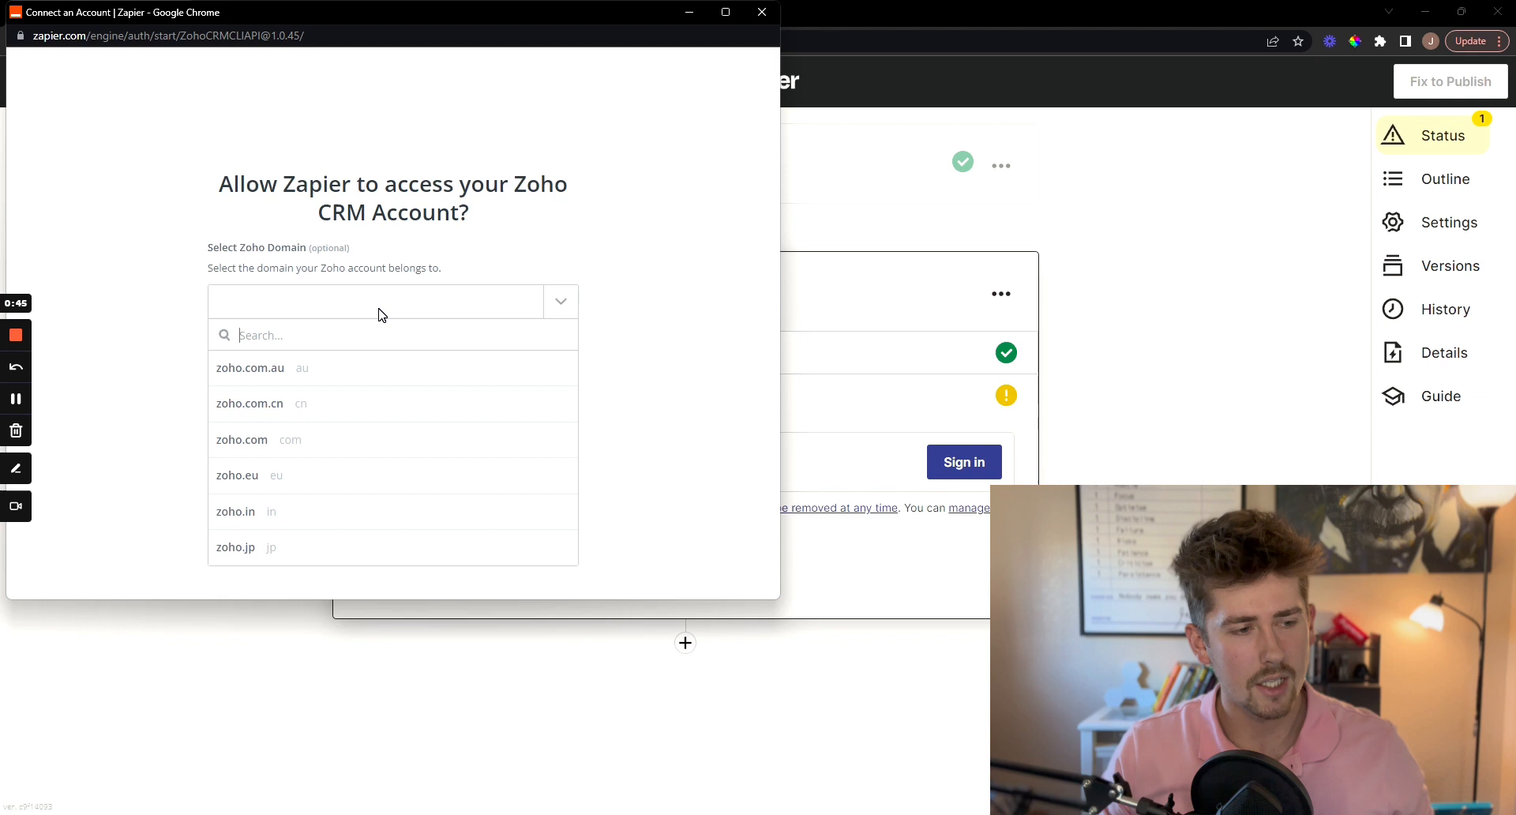
{"action": "left_click", "coordinate": [242, 439]}
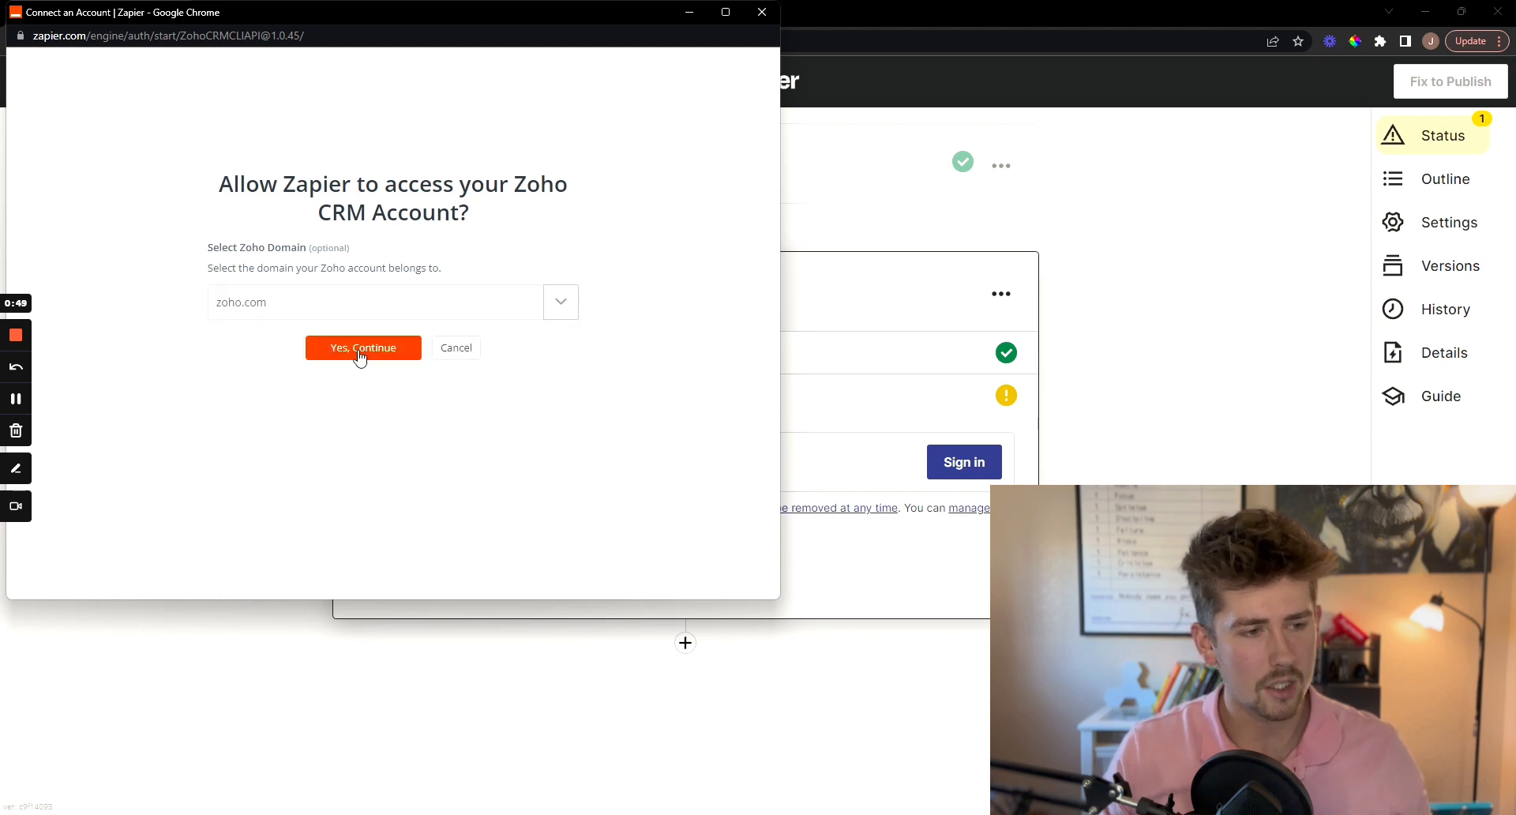
{"action": "left_click", "coordinate": [363, 347]}
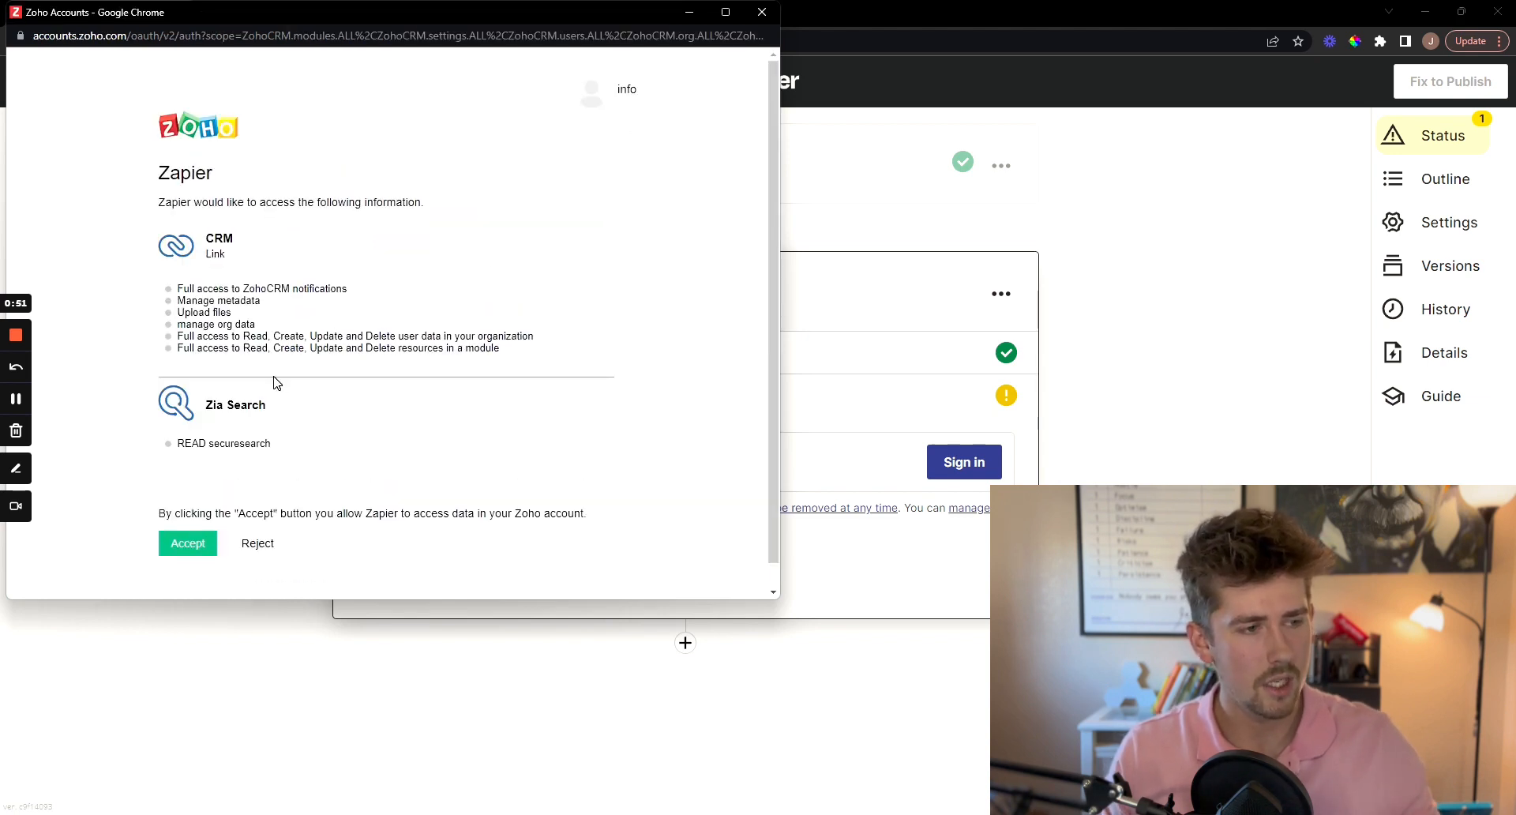
{"action": "mouse_move", "coordinate": [188, 542]}
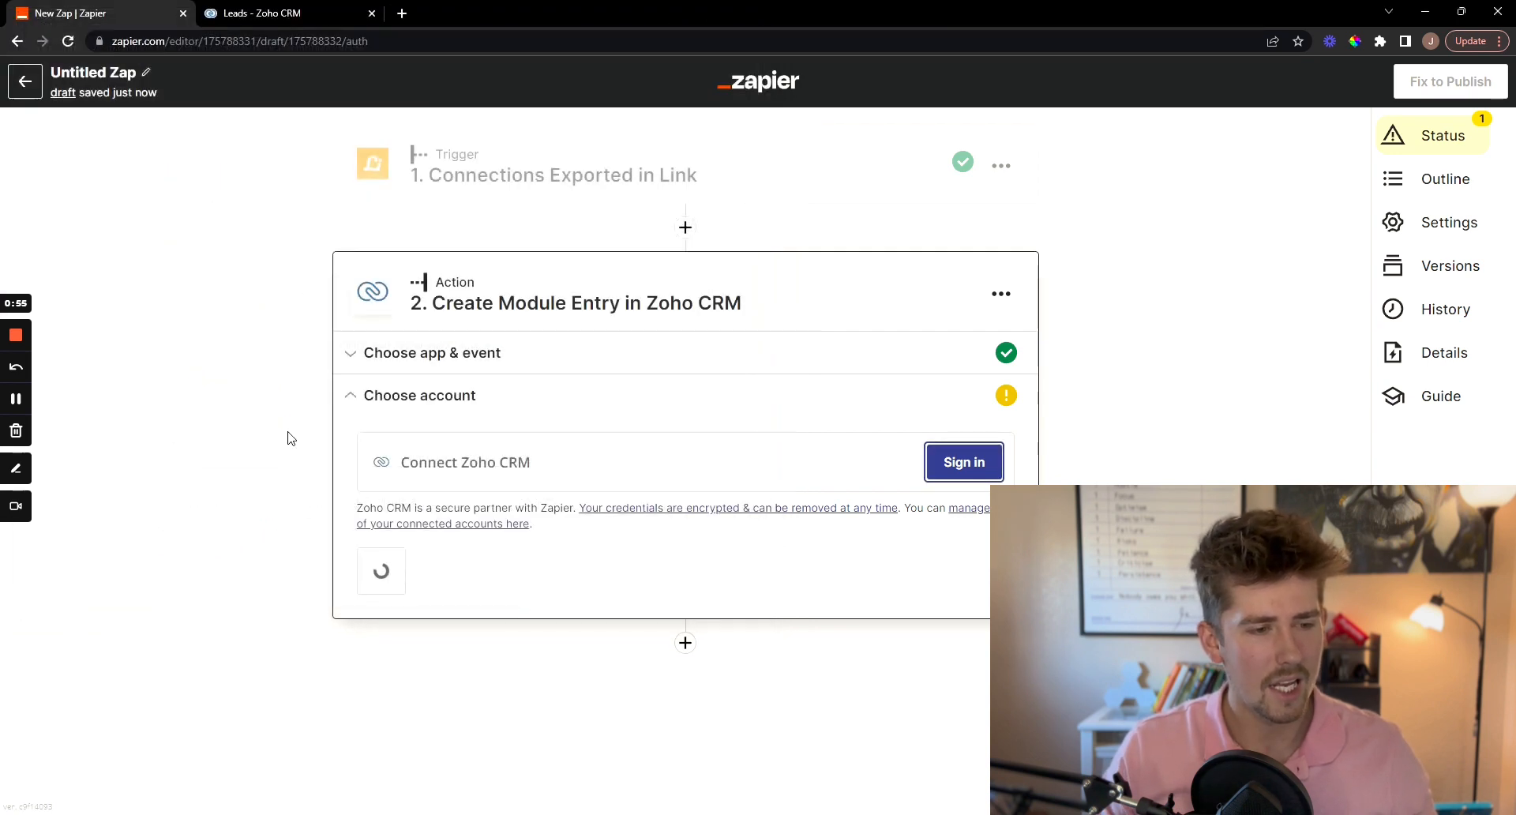
{"action": "left_click", "coordinate": [964, 462]}
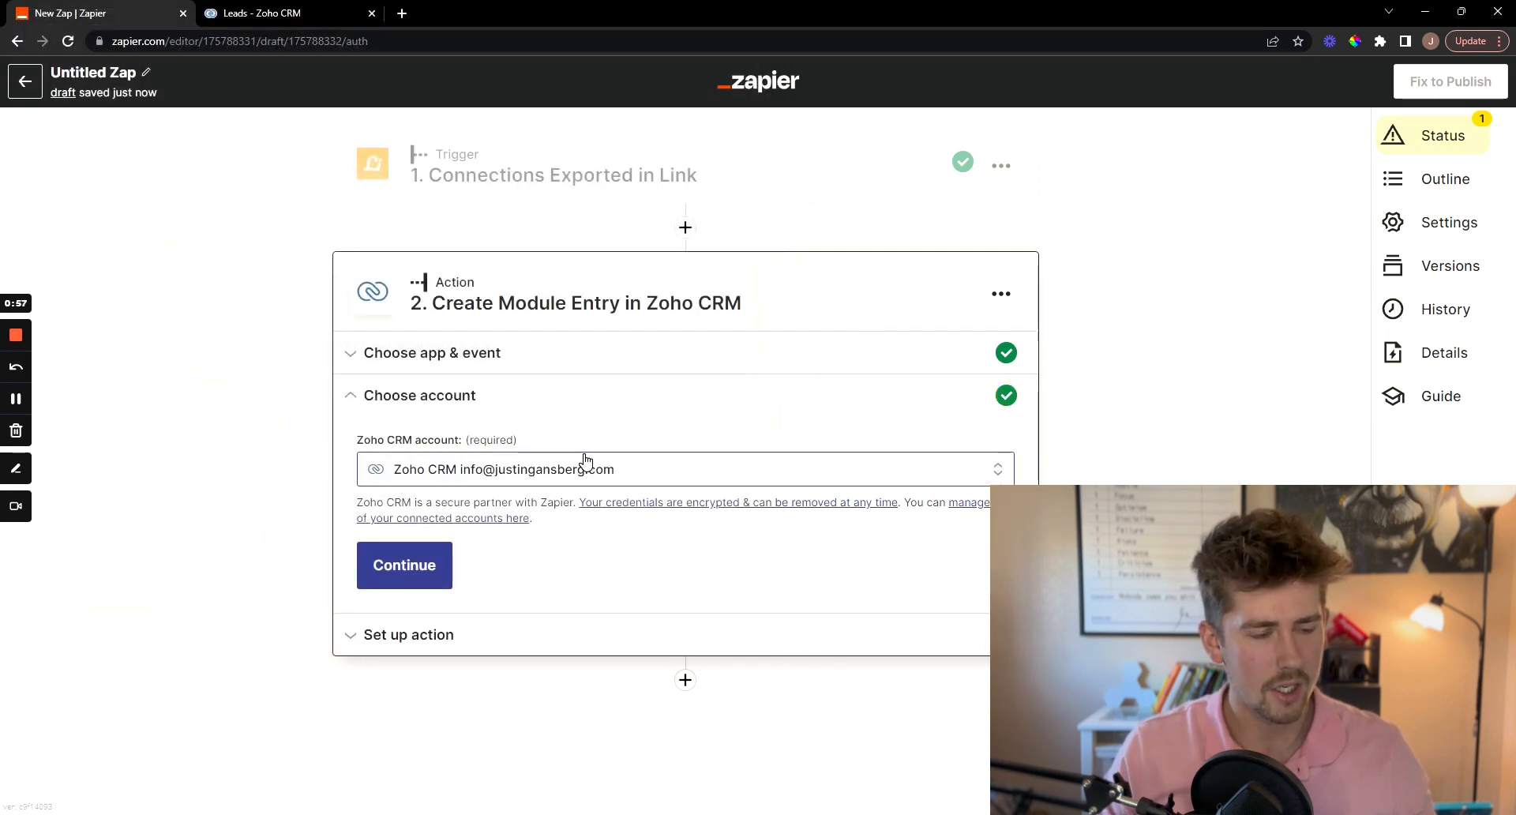
{"action": "left_click", "coordinate": [403, 564]}
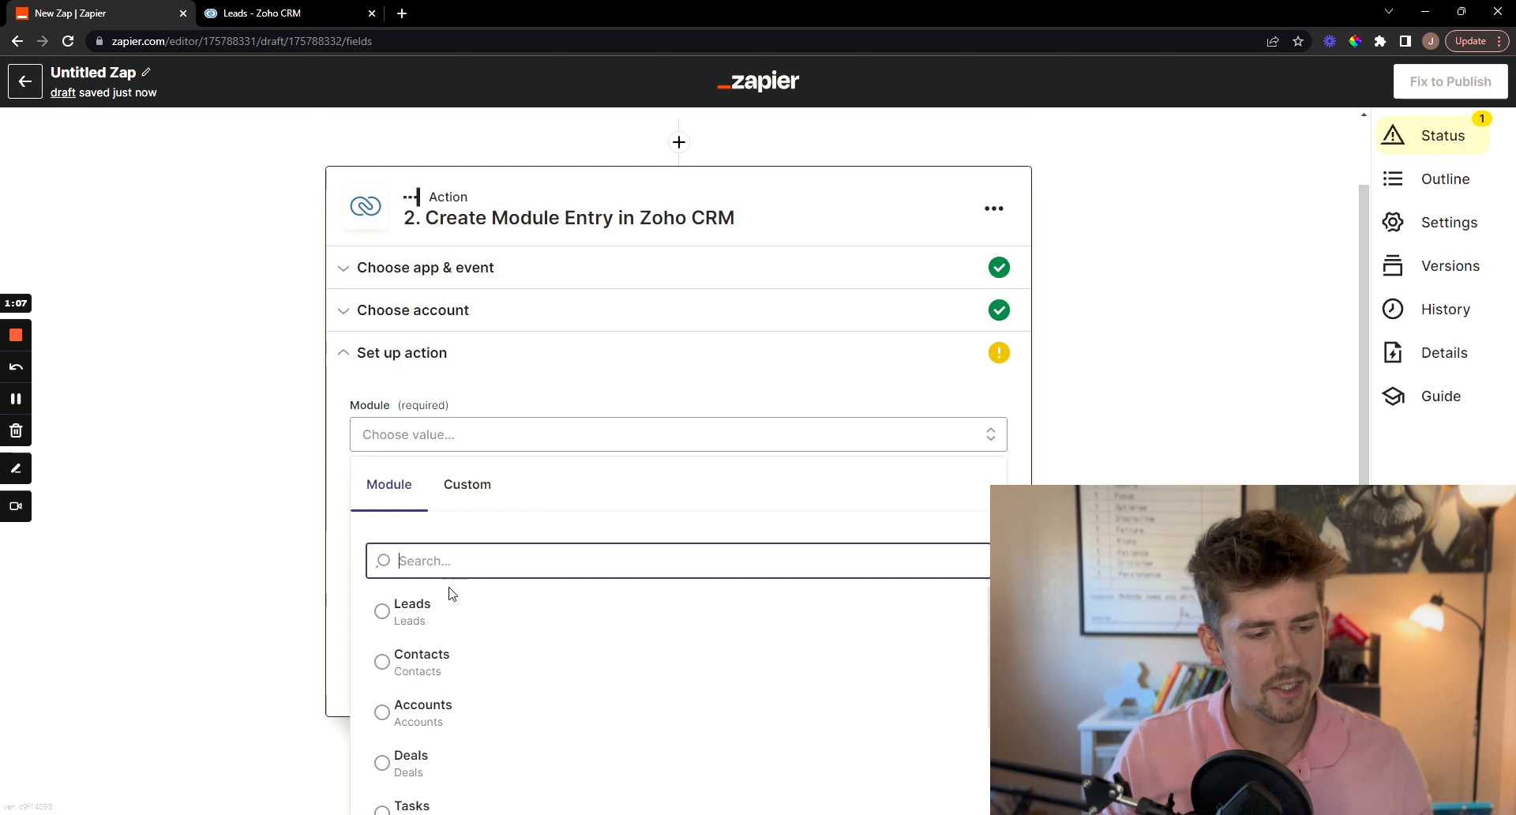
Set the action to create Leads with the Standard layout, mapping company, email and status.
{"action": "left_click", "coordinate": [412, 610]}
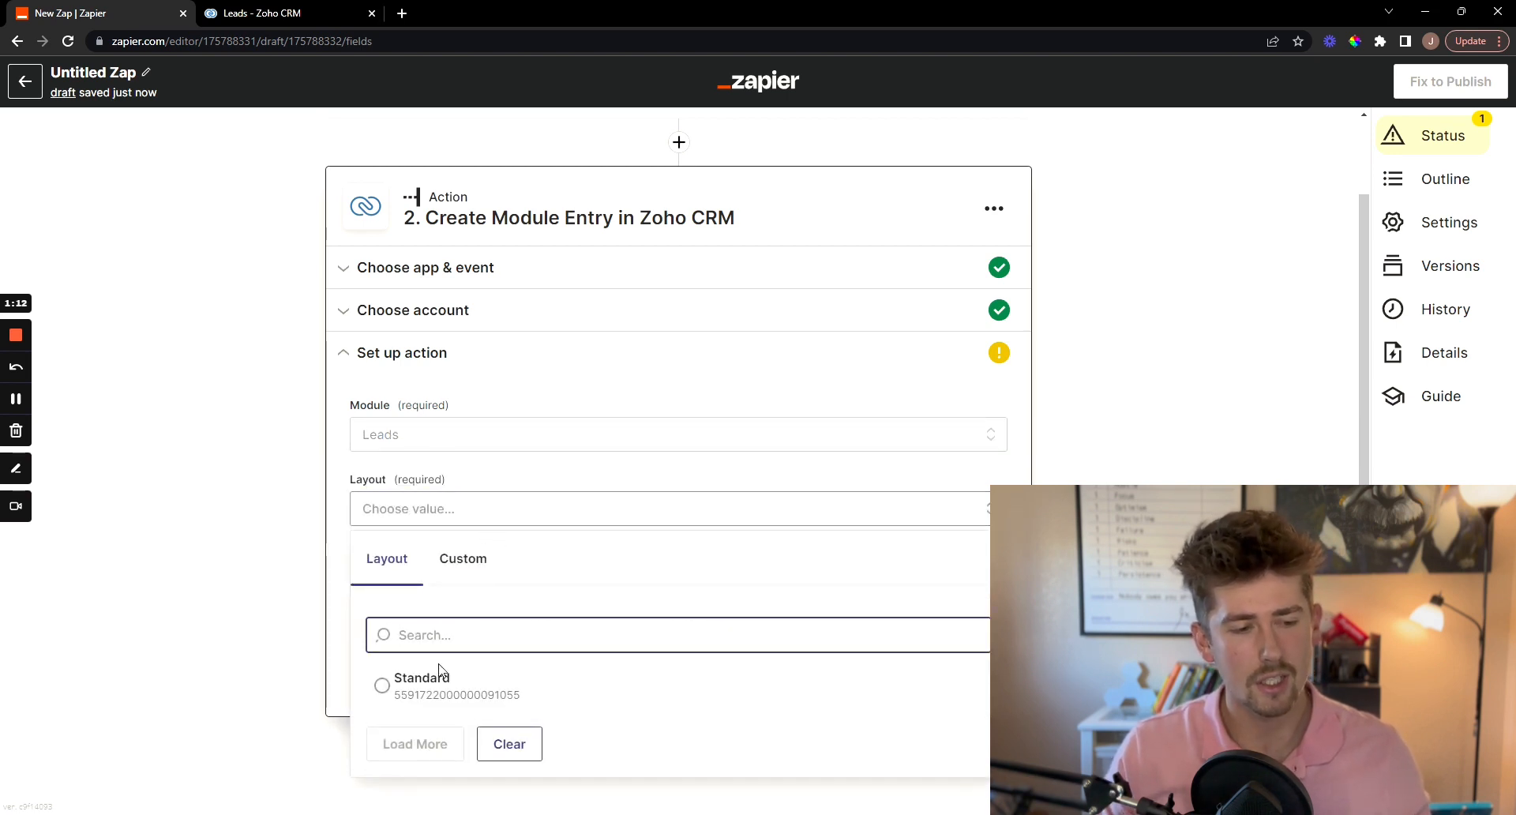
{"action": "left_click", "coordinate": [421, 686]}
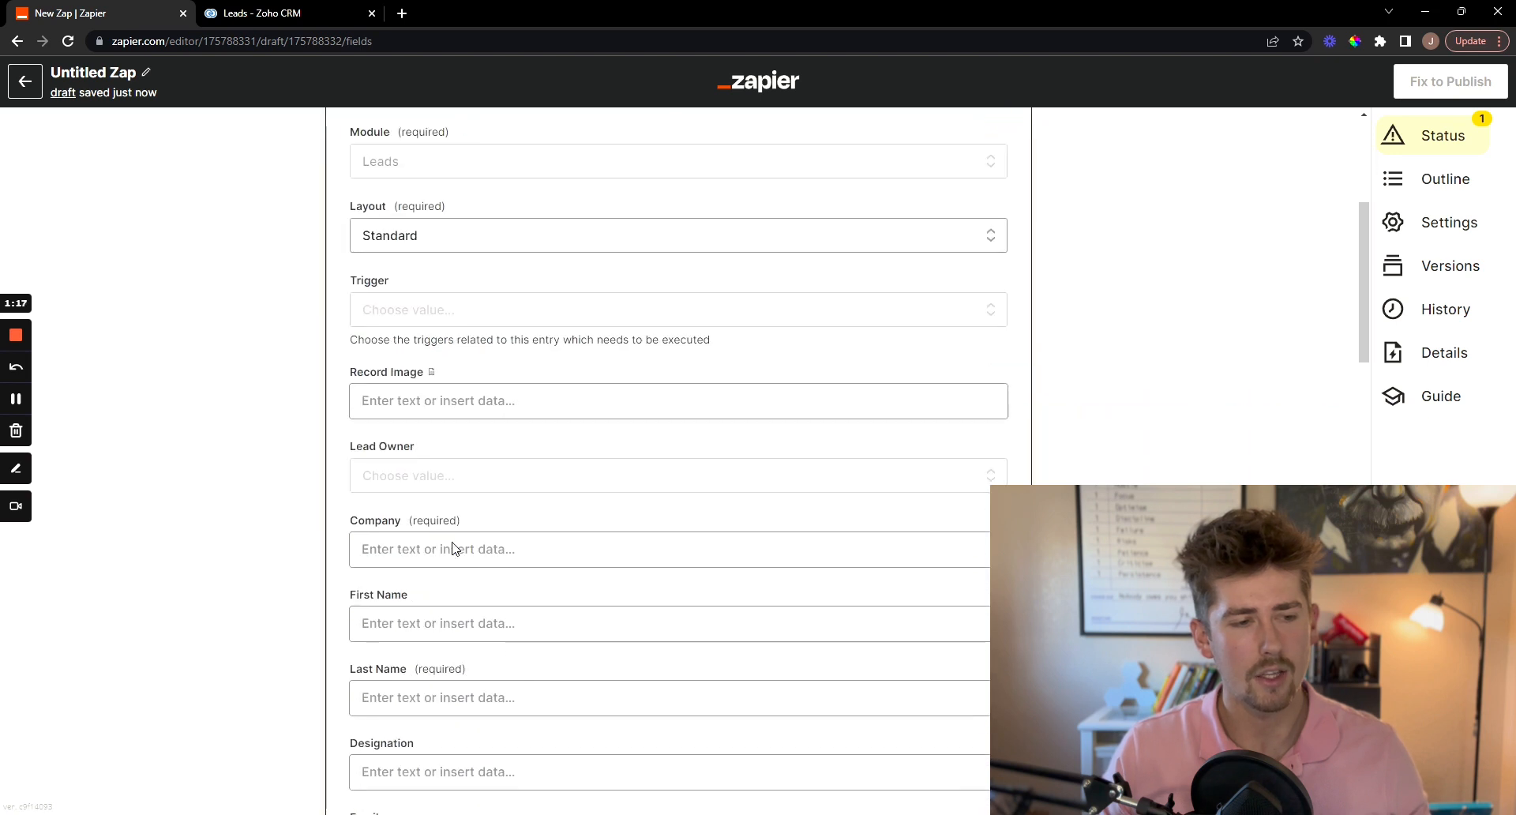
{"action": "left_click", "coordinate": [676, 549]}
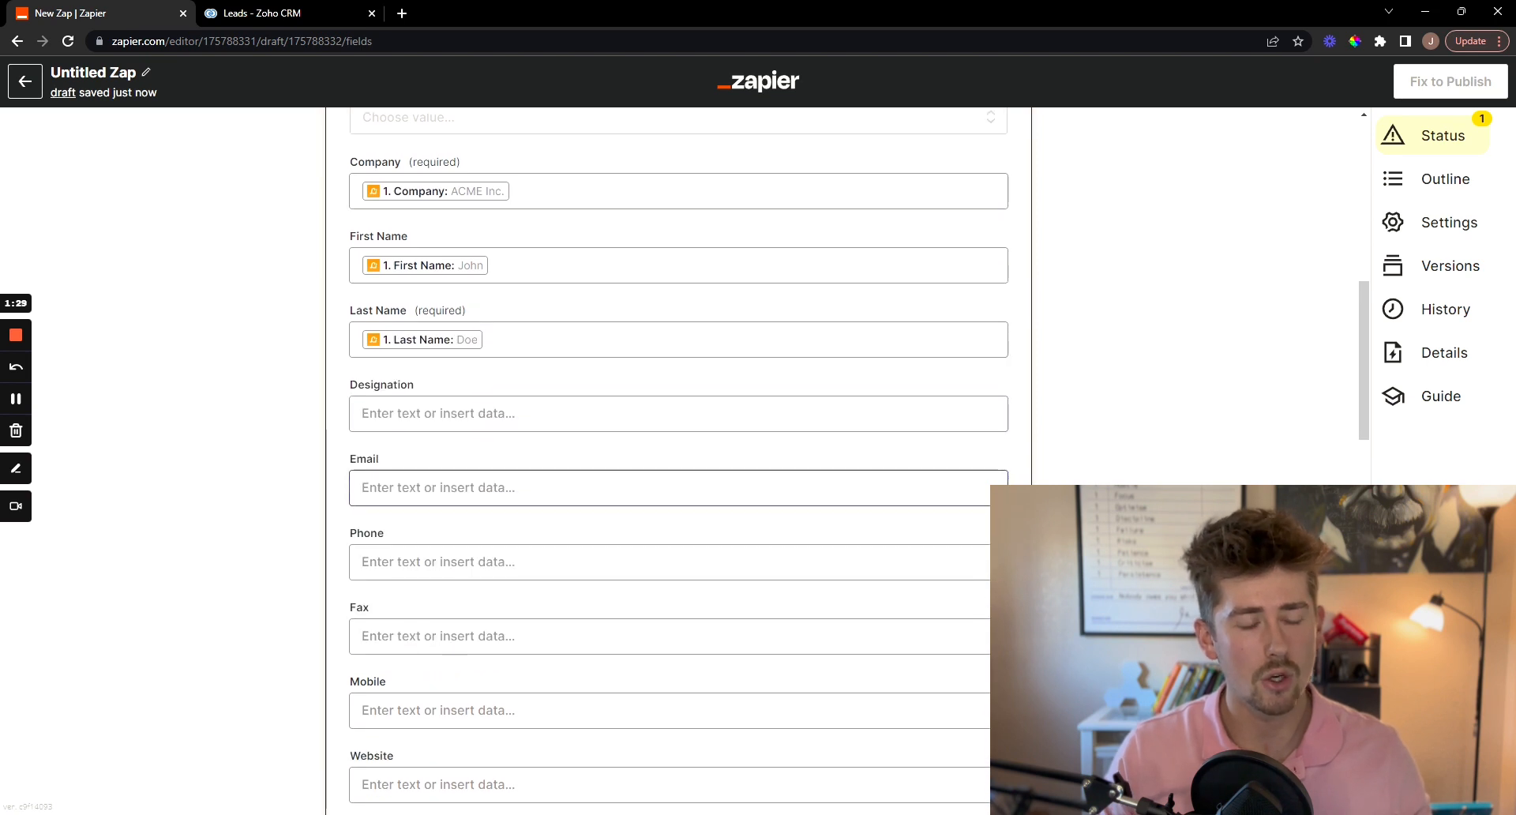
{"action": "left_click", "coordinate": [676, 487]}
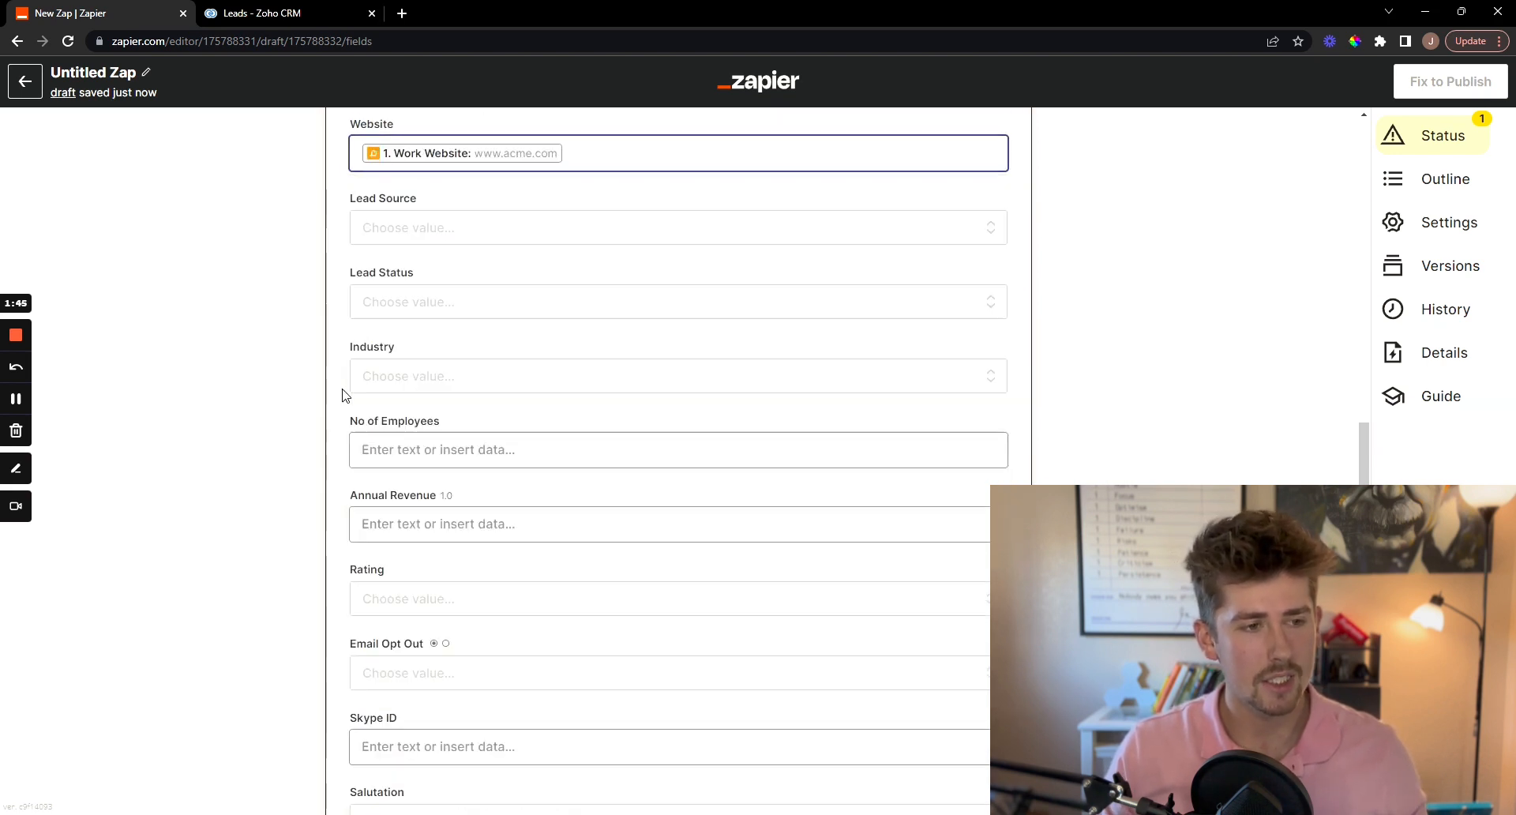
{"action": "left_click", "coordinate": [677, 301]}
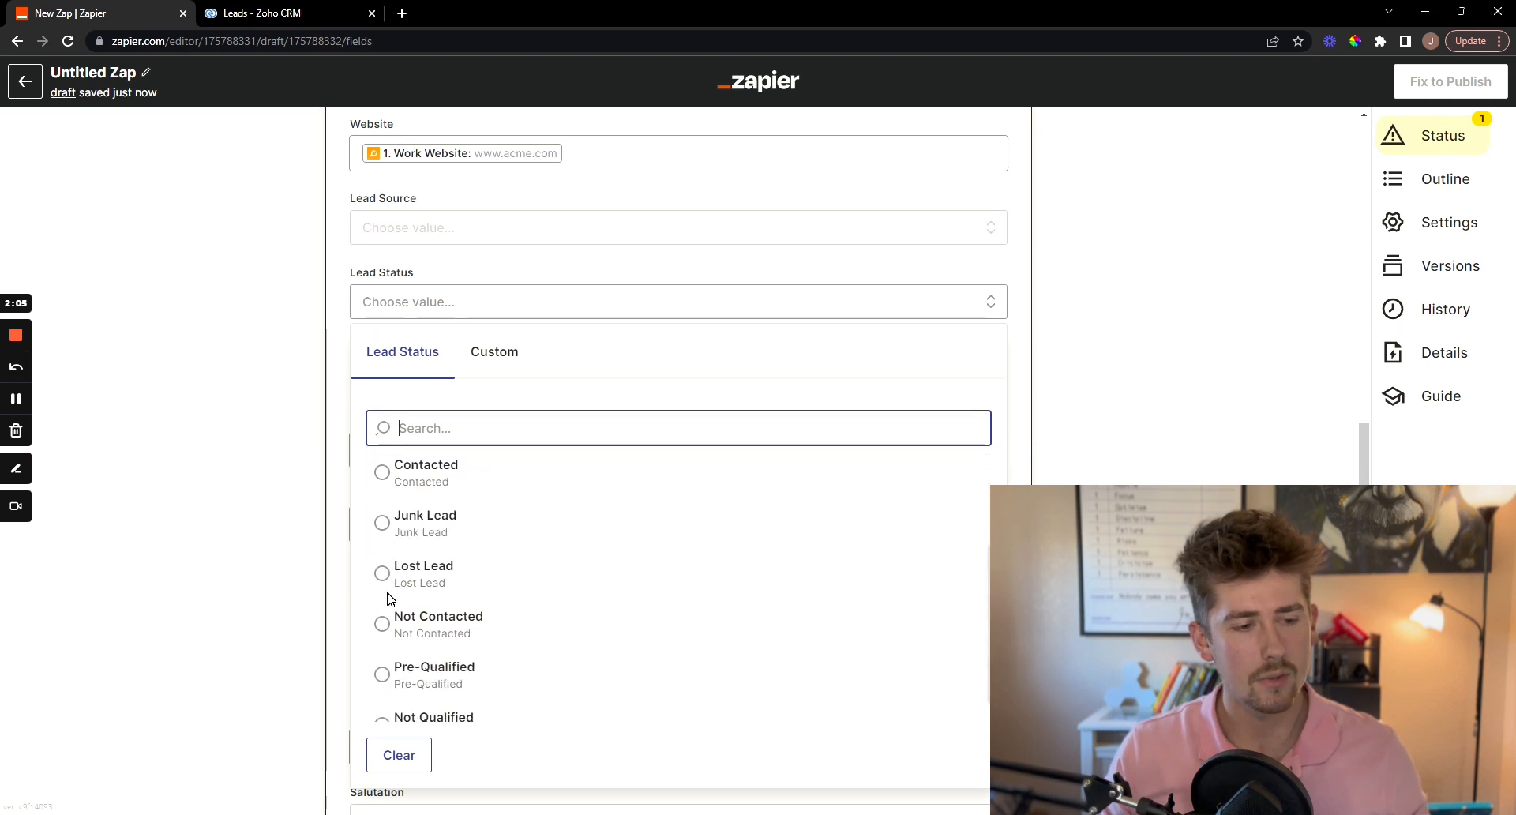
{"action": "left_click", "coordinate": [438, 588]}
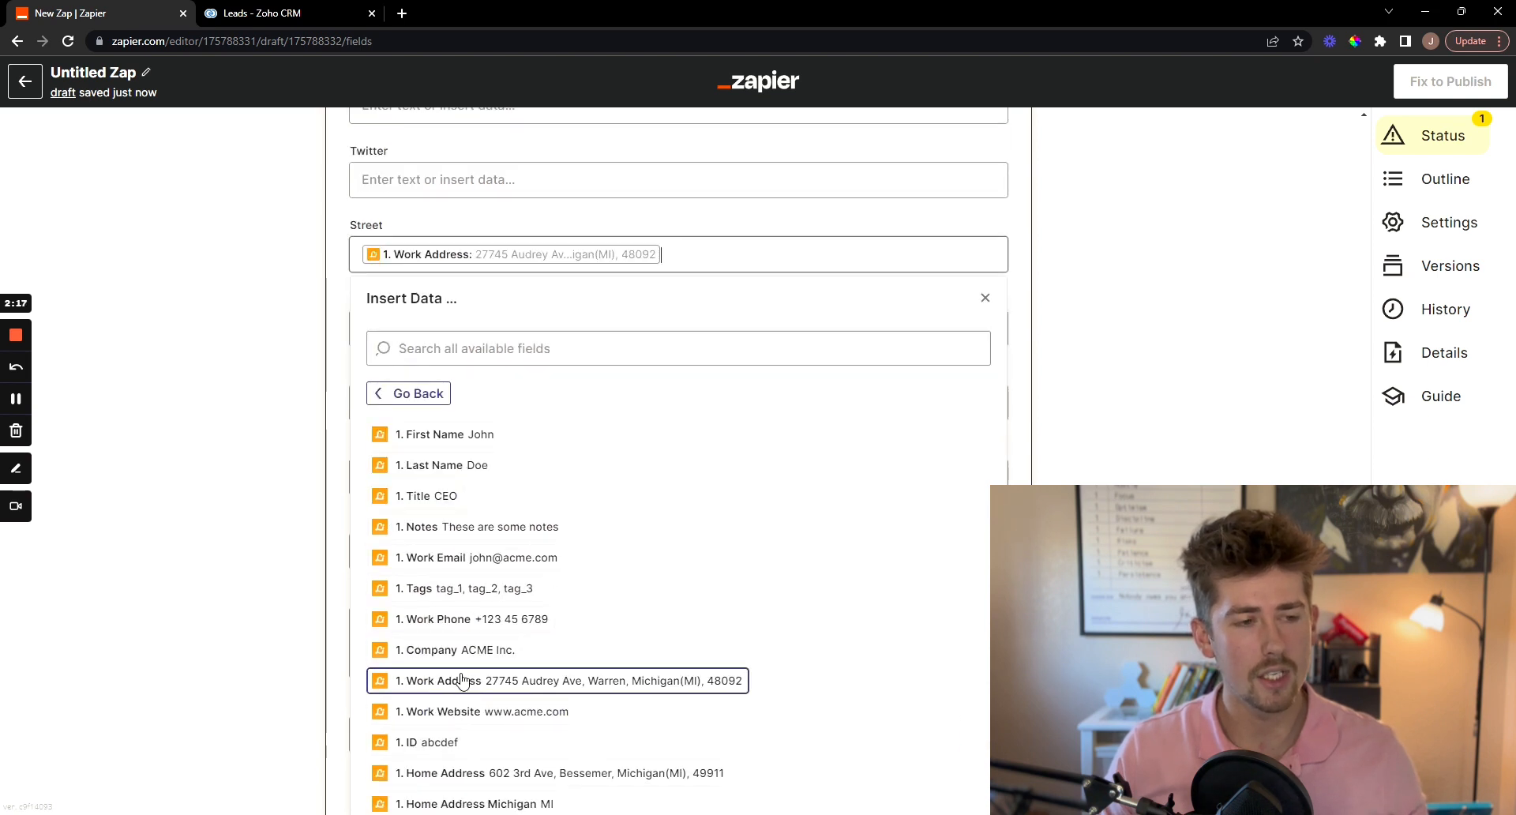
Map Street to the contact's work address and send a test lead to Zoho CRM.
{"action": "left_click", "coordinate": [559, 680]}
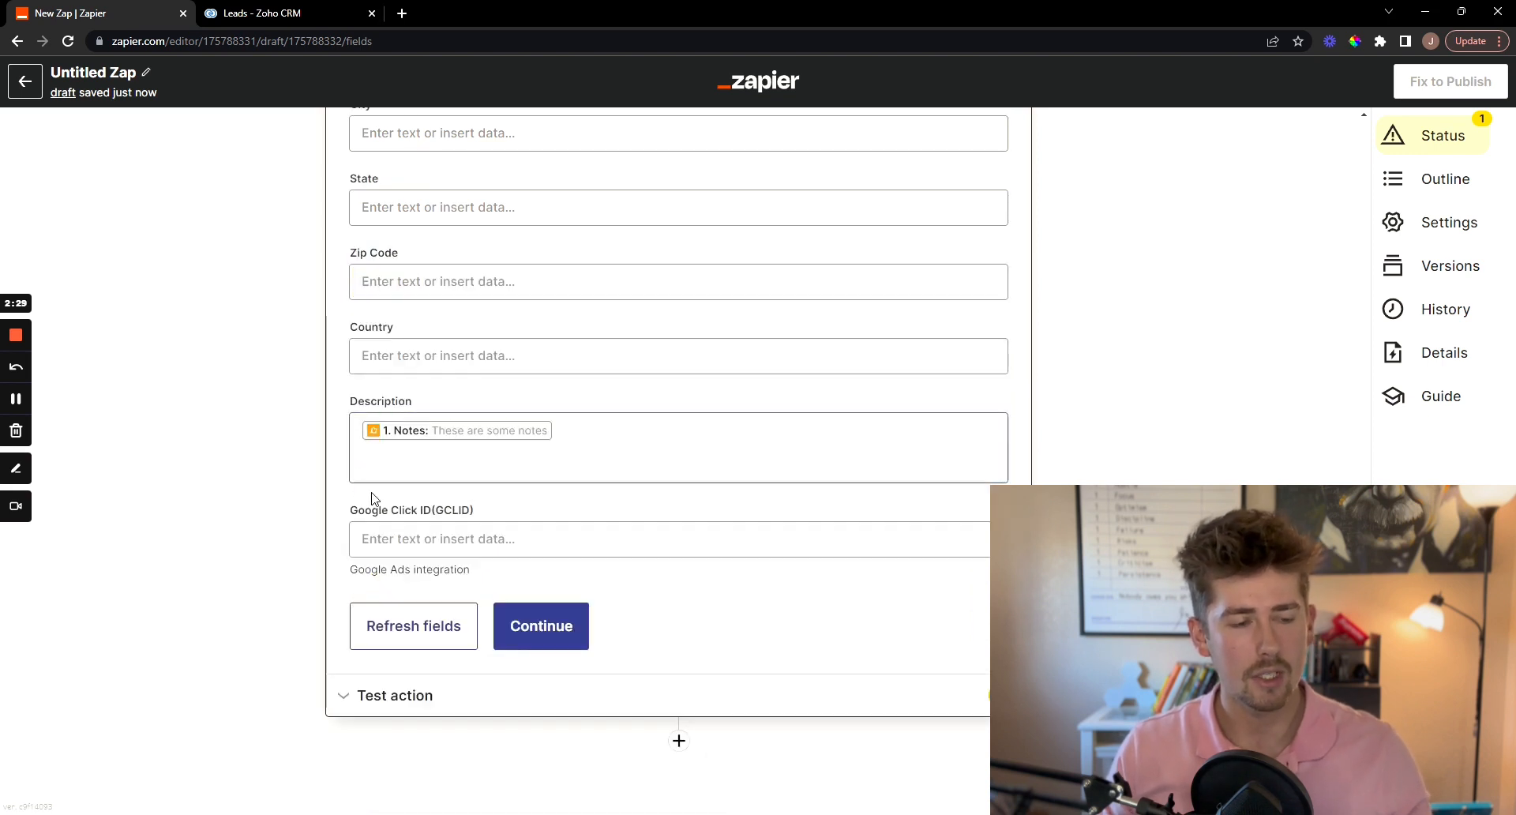
{"action": "left_click", "coordinate": [540, 626]}
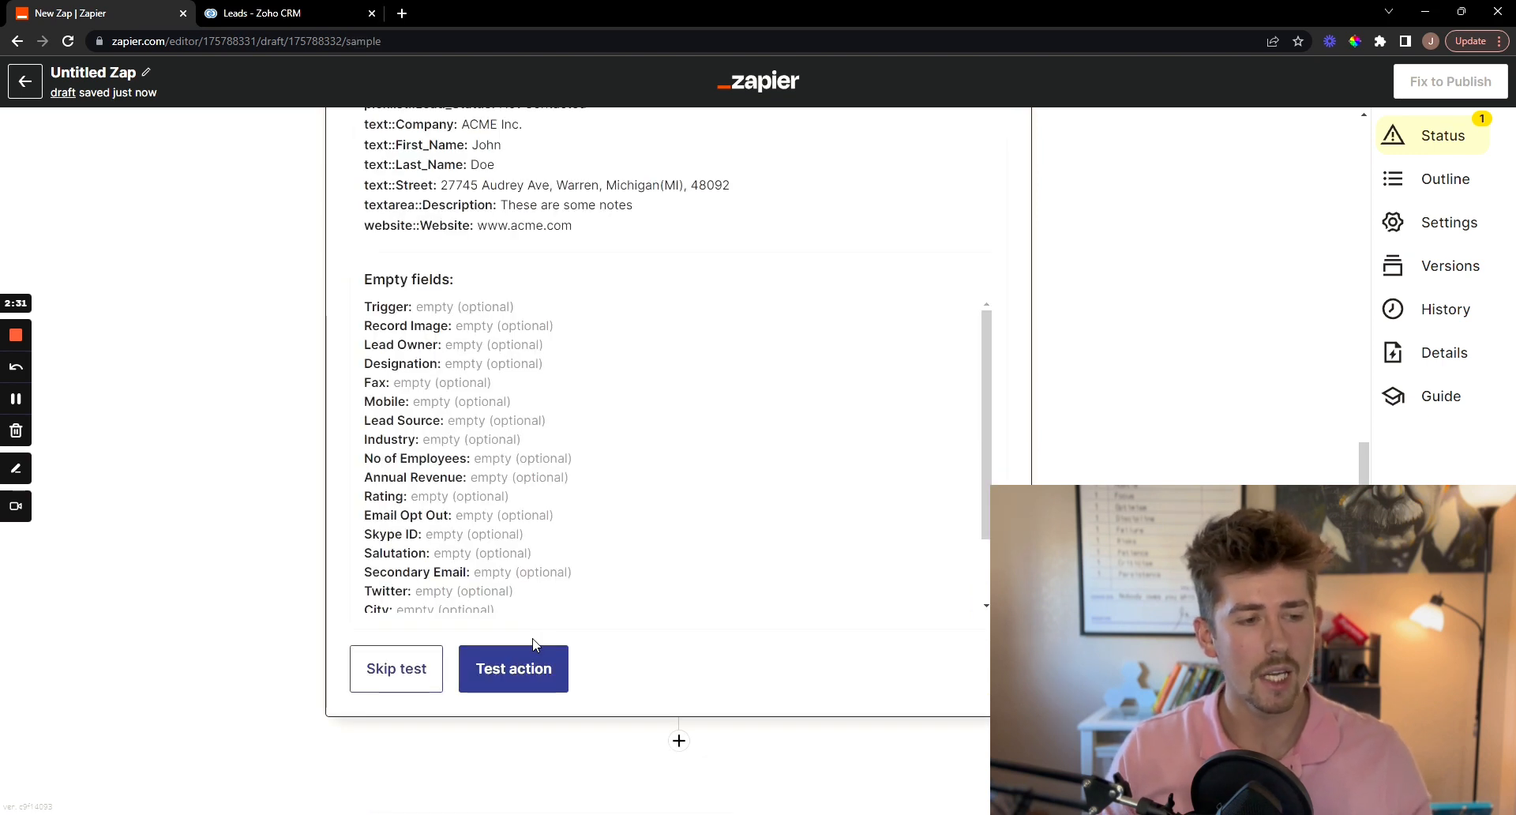
{"action": "left_click", "coordinate": [513, 668]}
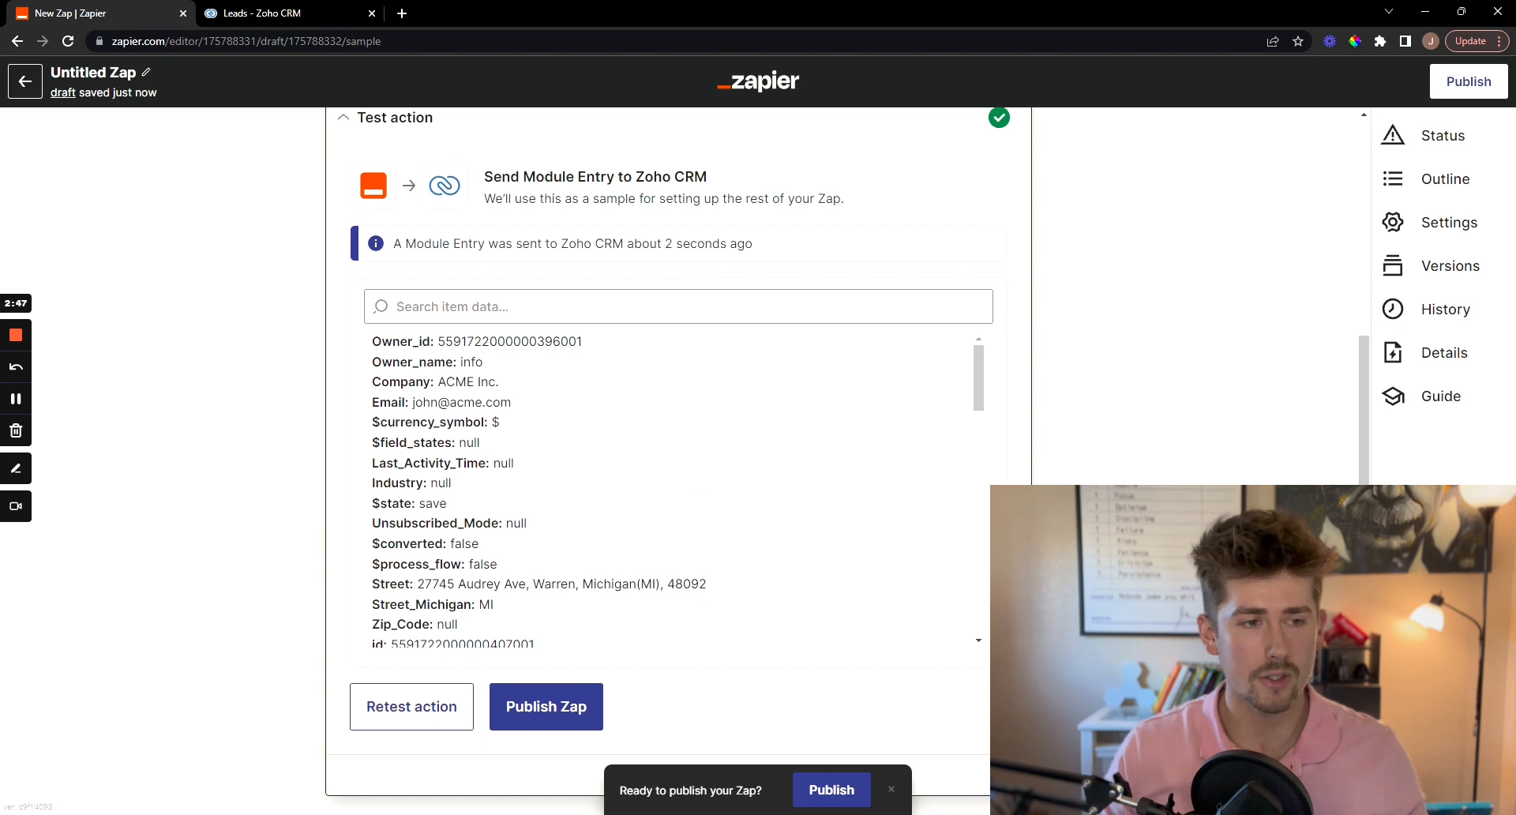
{"action": "left_click", "coordinate": [261, 13]}
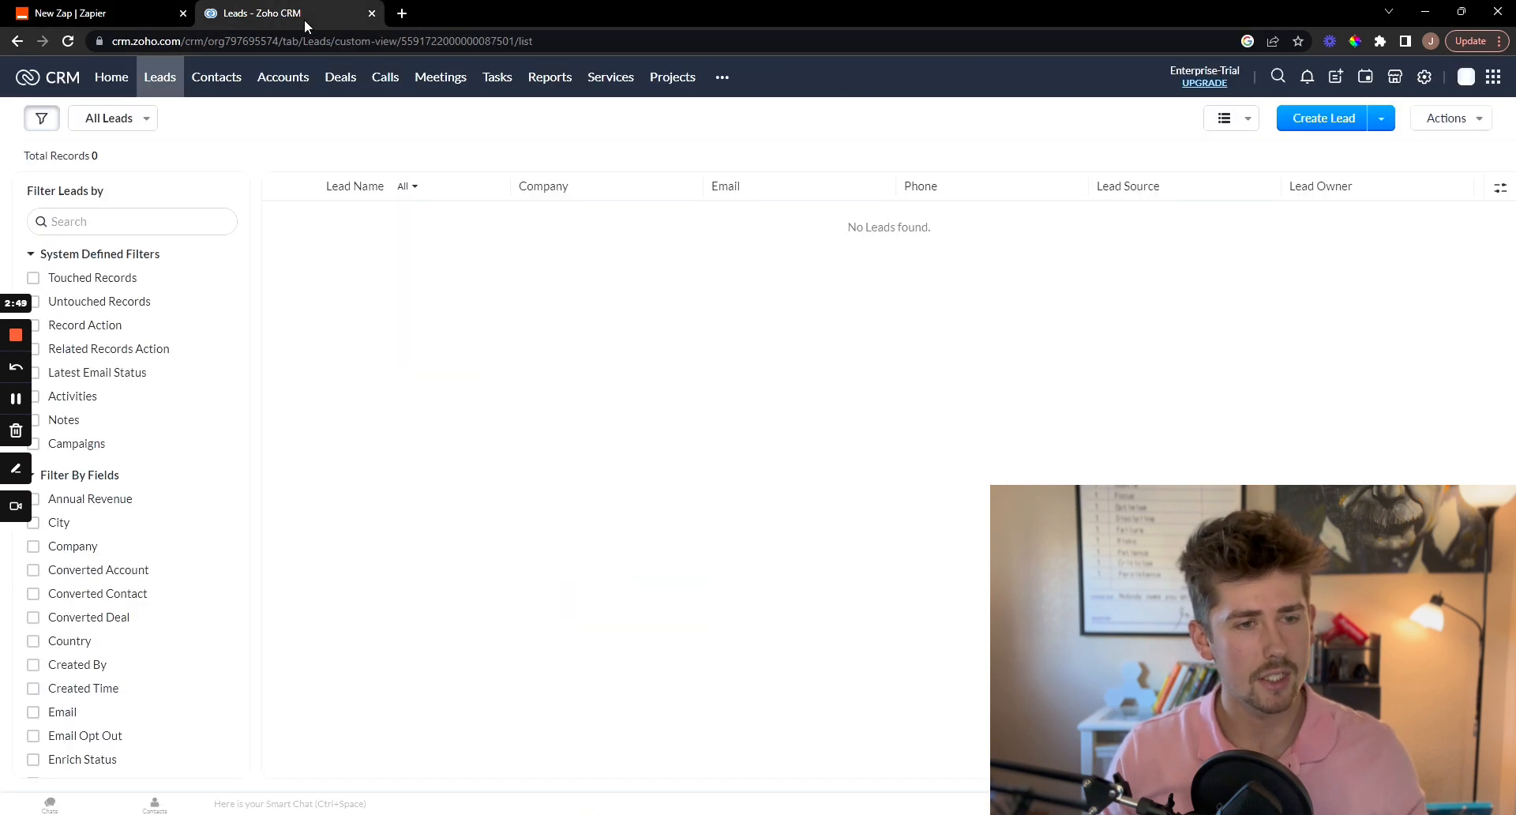
Reload the Zoho CRM Leads list twice, finding no test lead yet.
{"action": "left_click", "coordinate": [68, 40]}
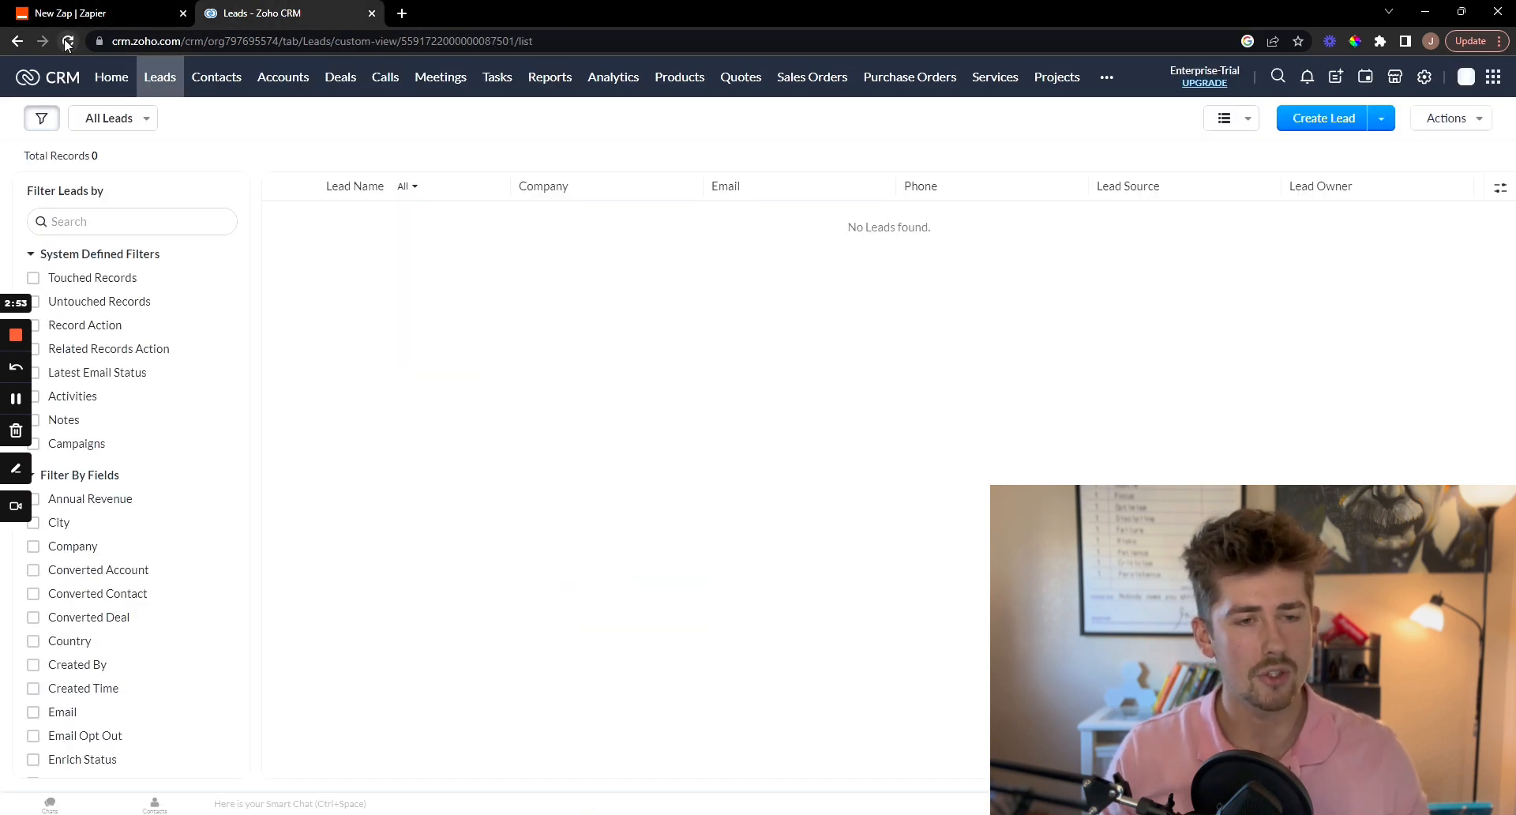
{"action": "left_click", "coordinate": [68, 41]}
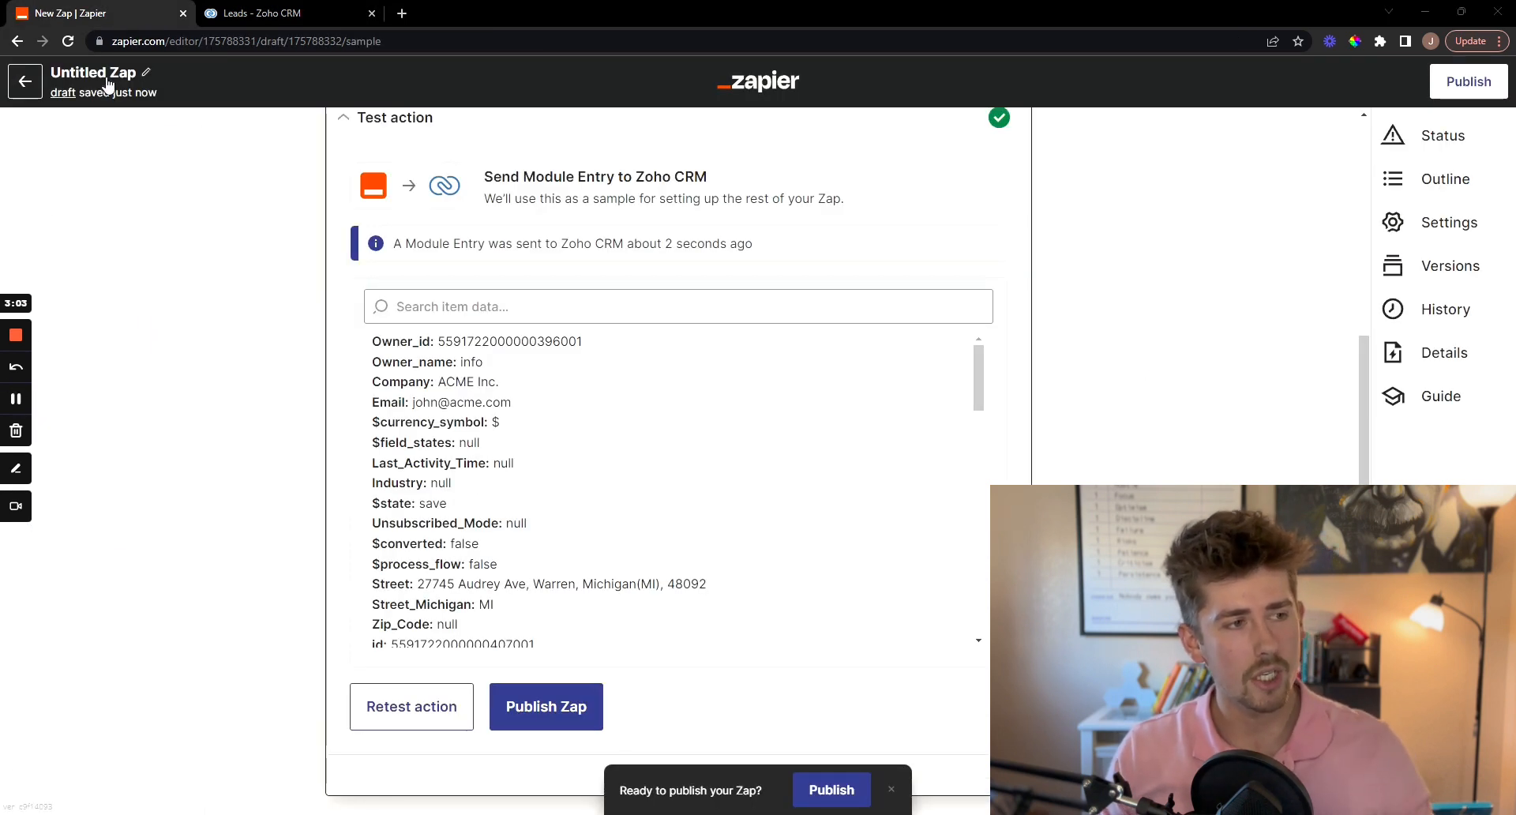
Rename the Zap 'Link - Zoho CRM' and publish it.
{"action": "left_click", "coordinate": [94, 72]}
{"action": "type", "text": "Link - Zoho CRM"}
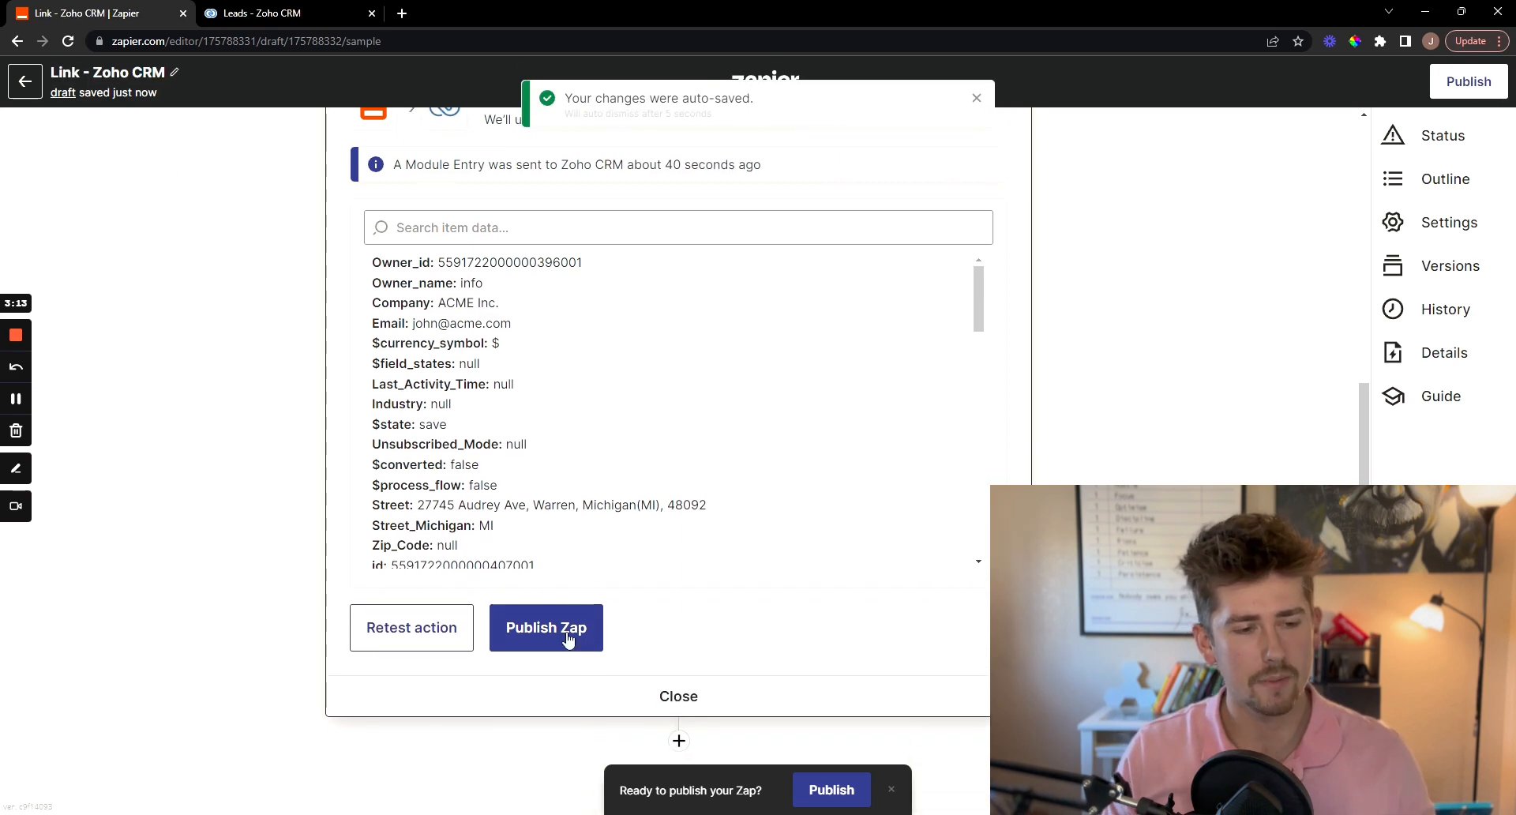
{"action": "left_click", "coordinate": [546, 628]}
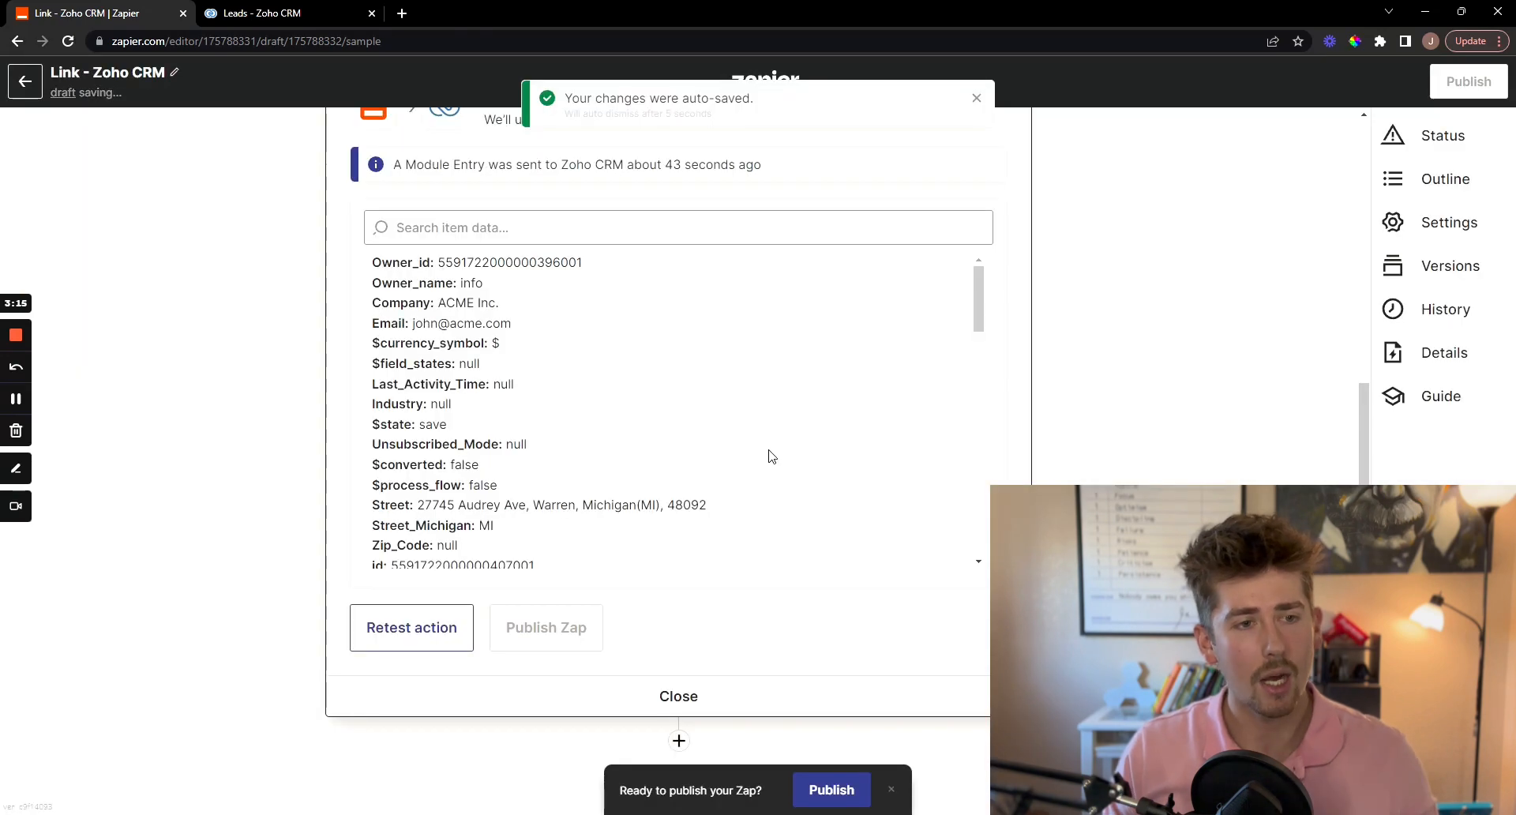
{"action": "left_click", "coordinate": [830, 790]}
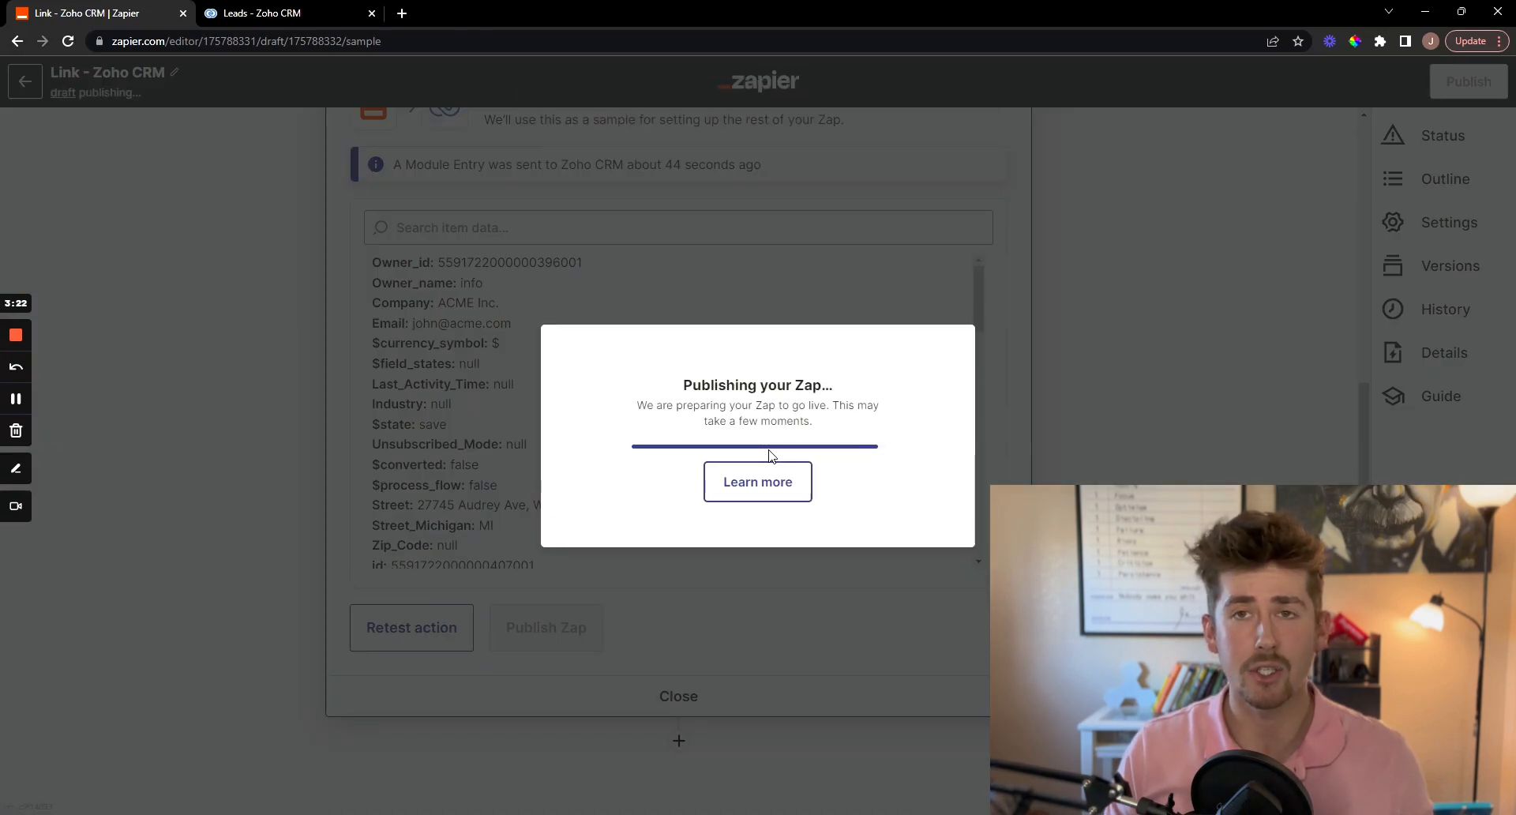
{"action": "left_click", "coordinate": [281, 13]}
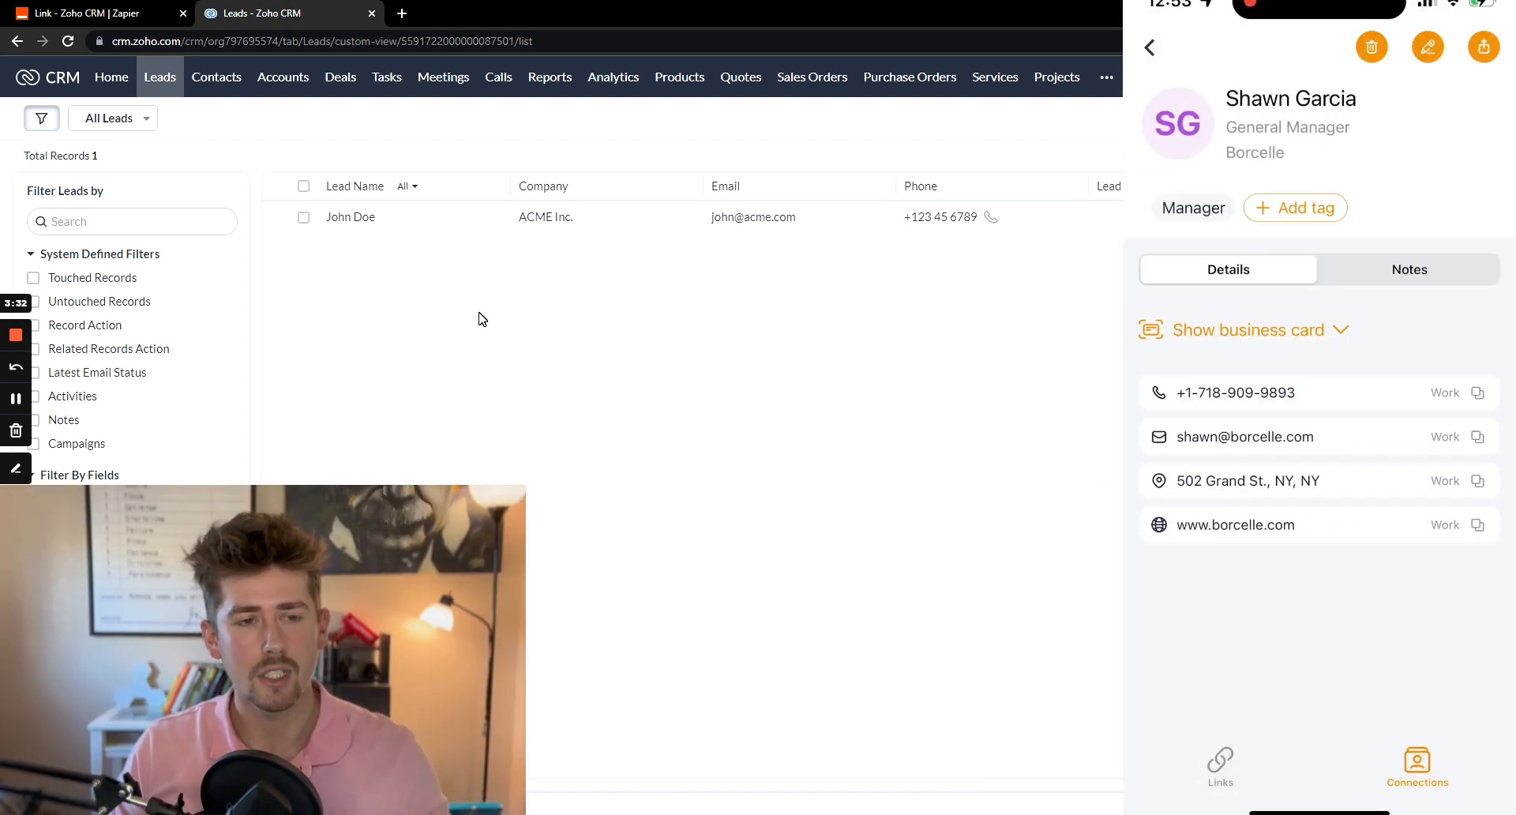
{"action": "left_click", "coordinate": [1417, 767]}
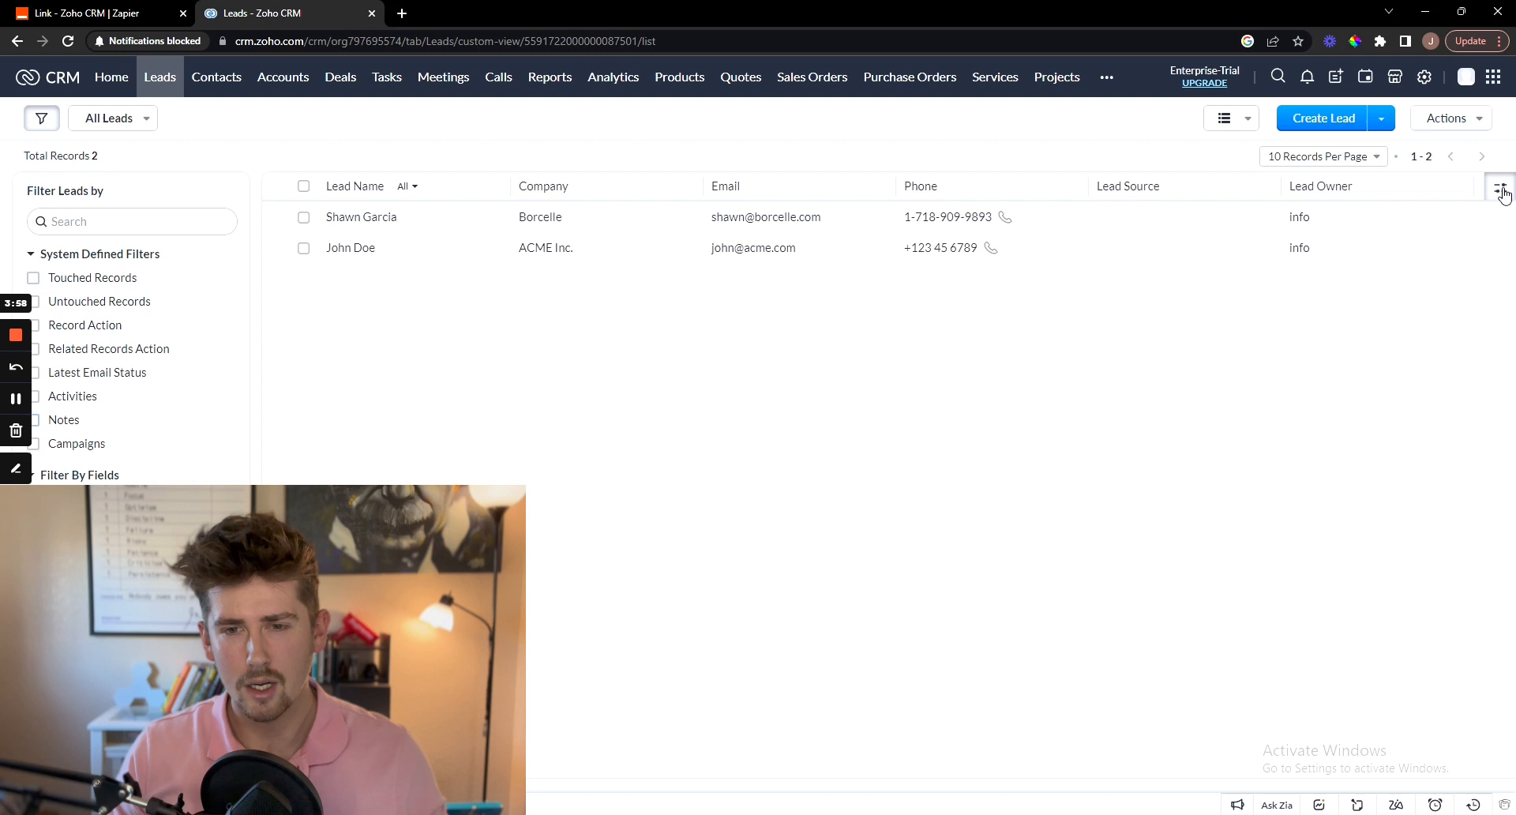
Add Website, Street and Description columns to the Leads list and save.
{"action": "left_click", "coordinate": [1502, 189]}
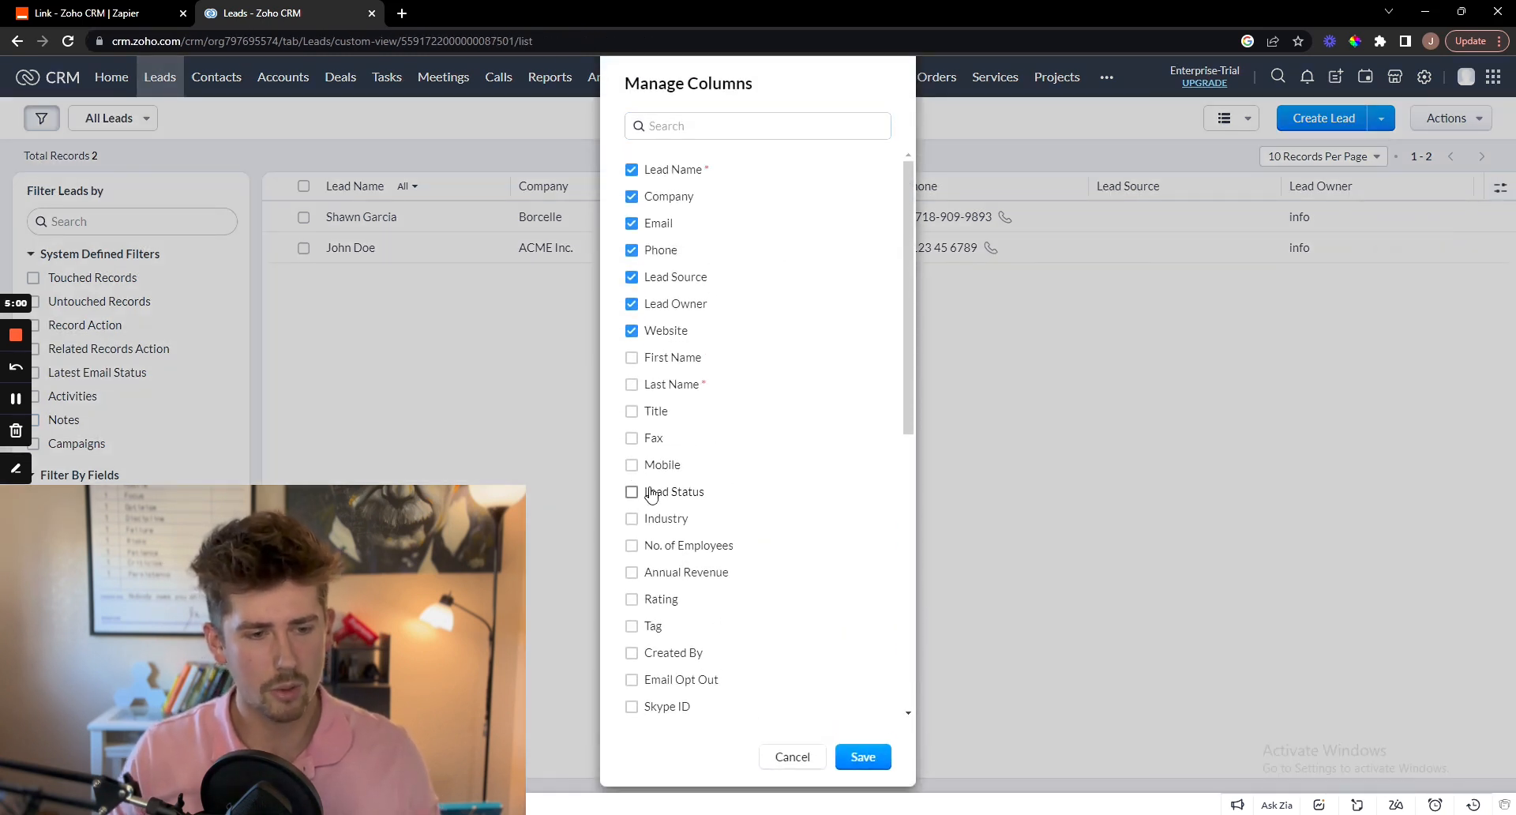
{"action": "scroll", "scroll_direction": "down", "scroll_amount": 3}
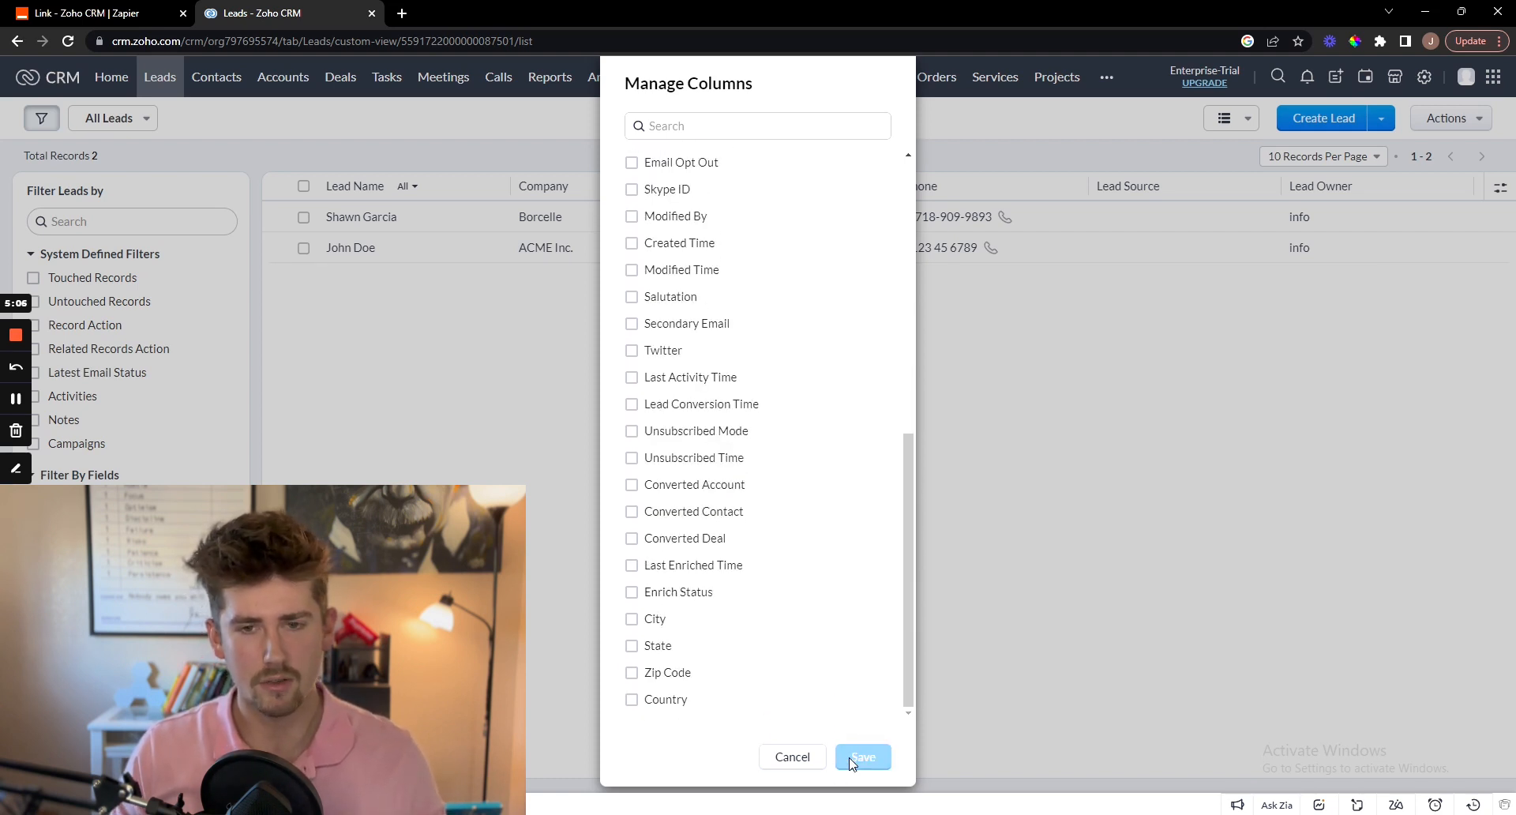
{"action": "left_click", "coordinate": [862, 757]}
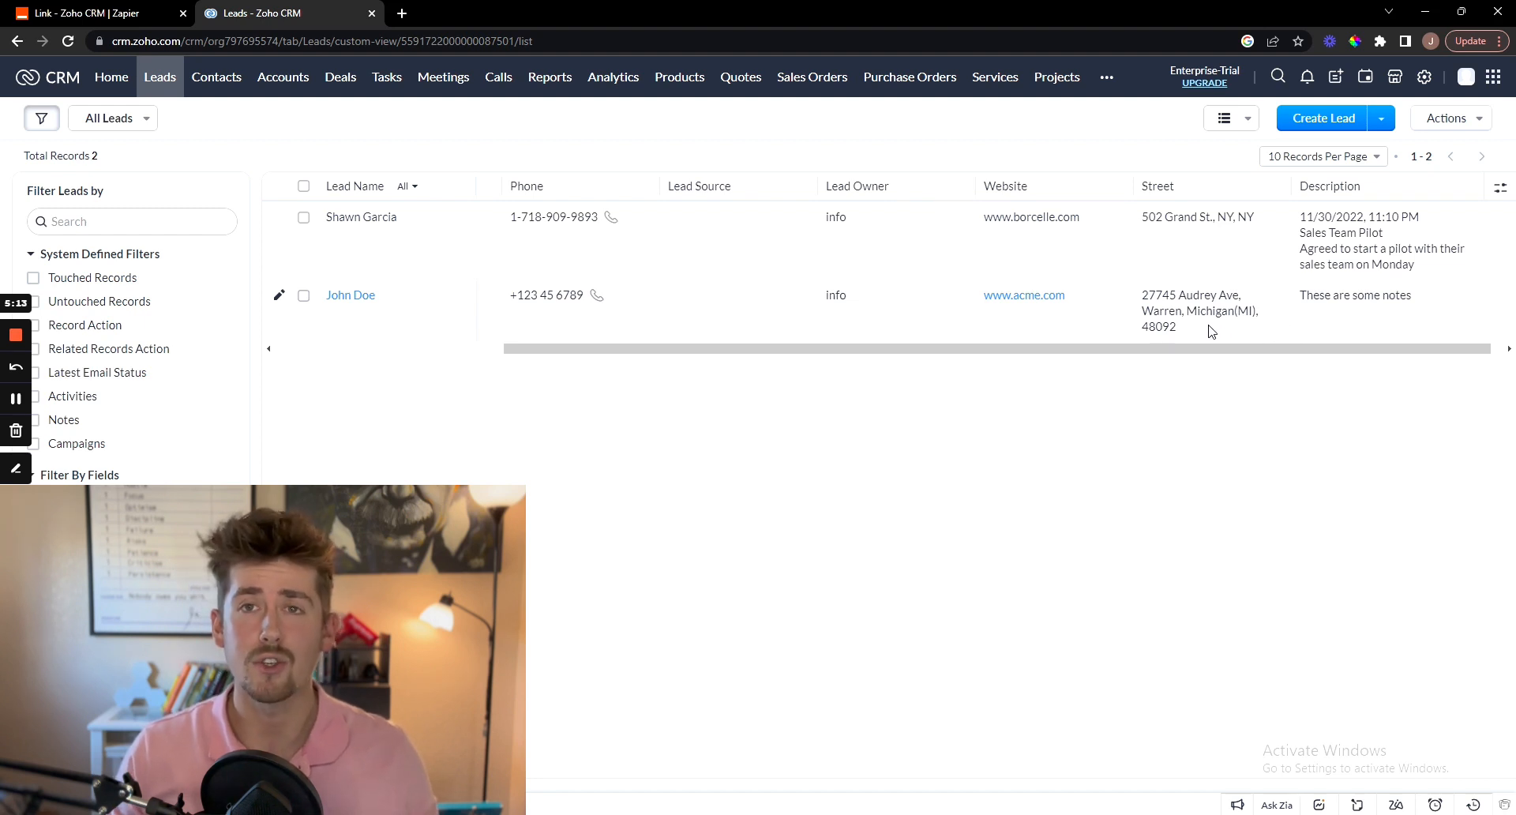
{"action": "mouse_move", "coordinate": [1105, 319]}
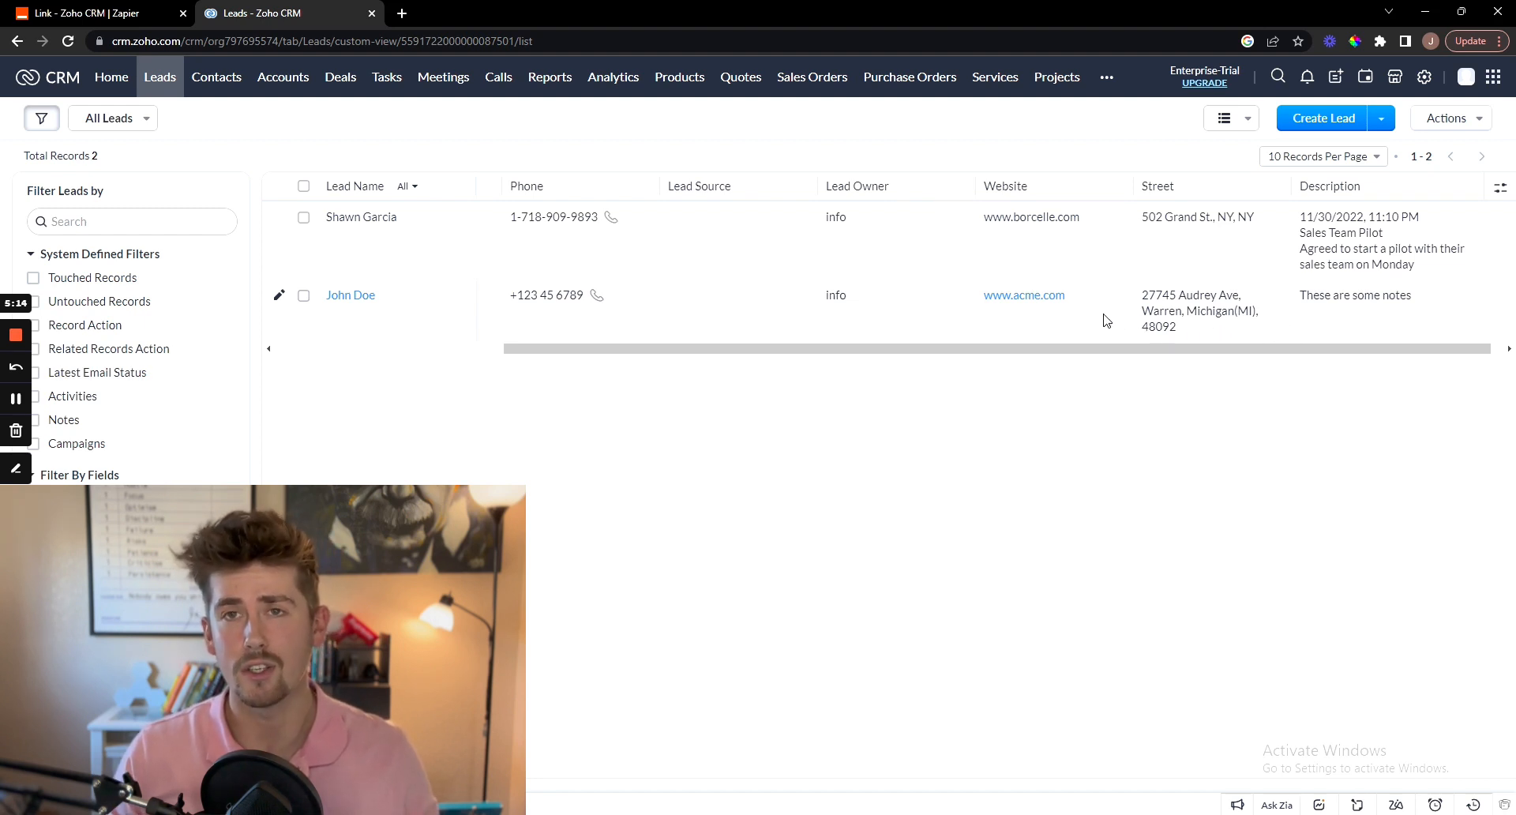
{"action": "mouse_move", "coordinate": [1492, 182]}
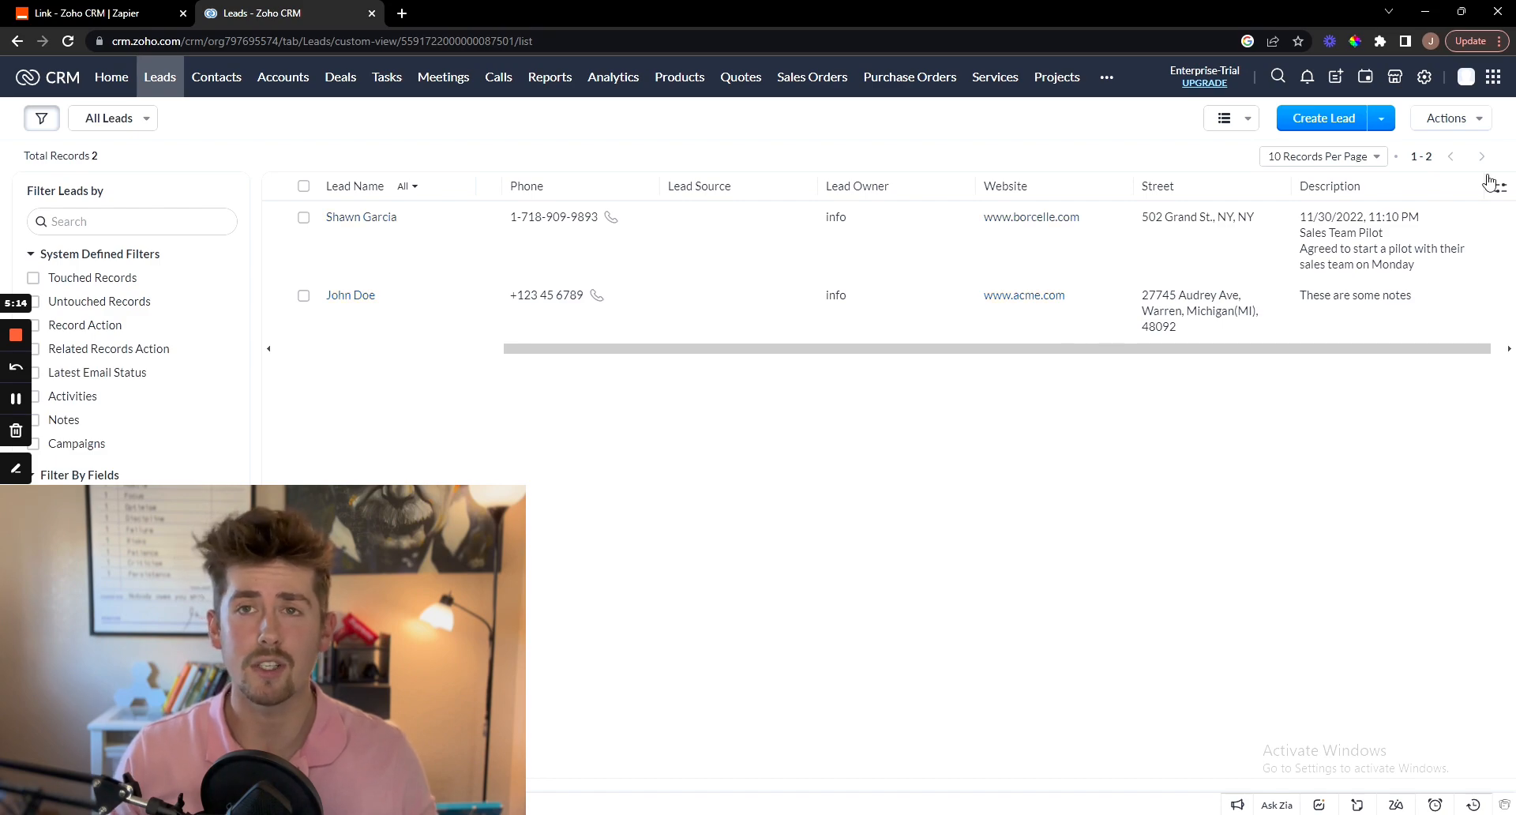